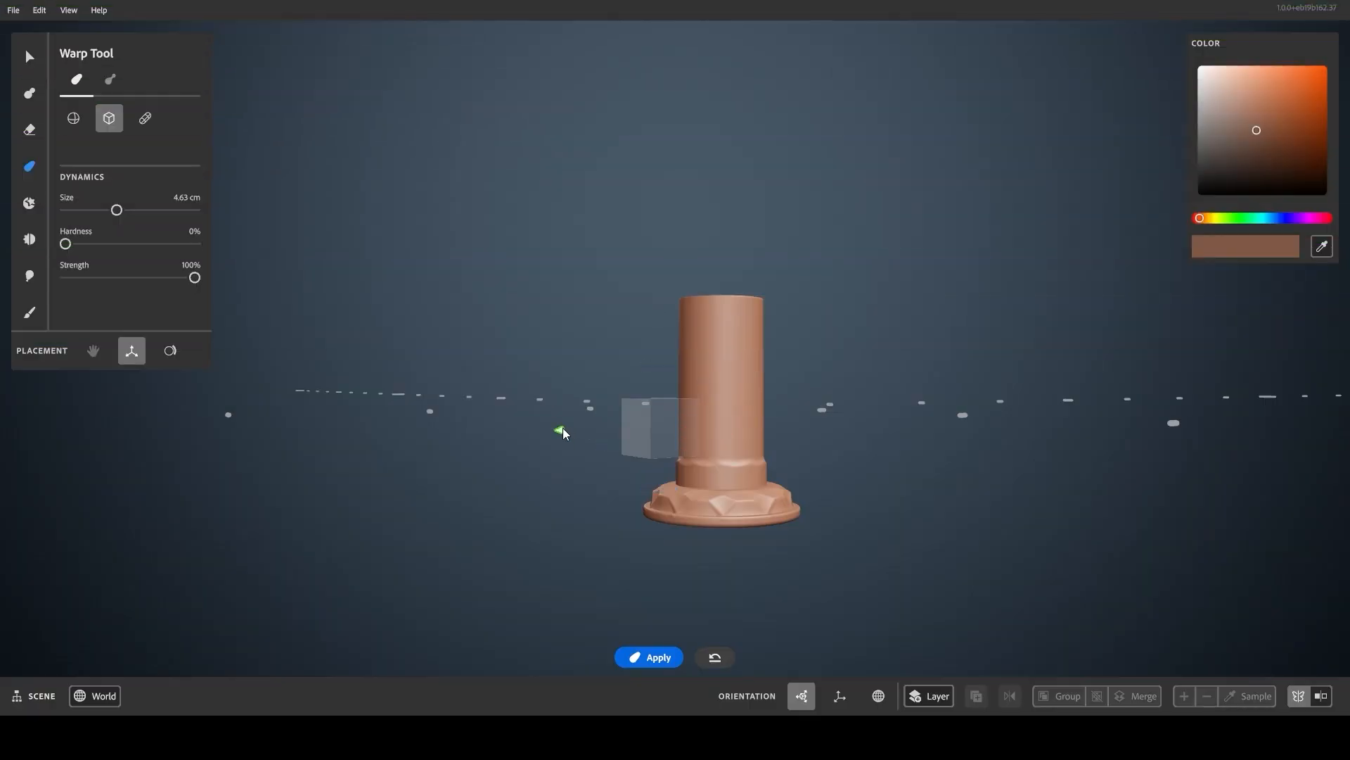
- Start from a fresh scene with one plain clay cylinder at the origin
click(28, 202)
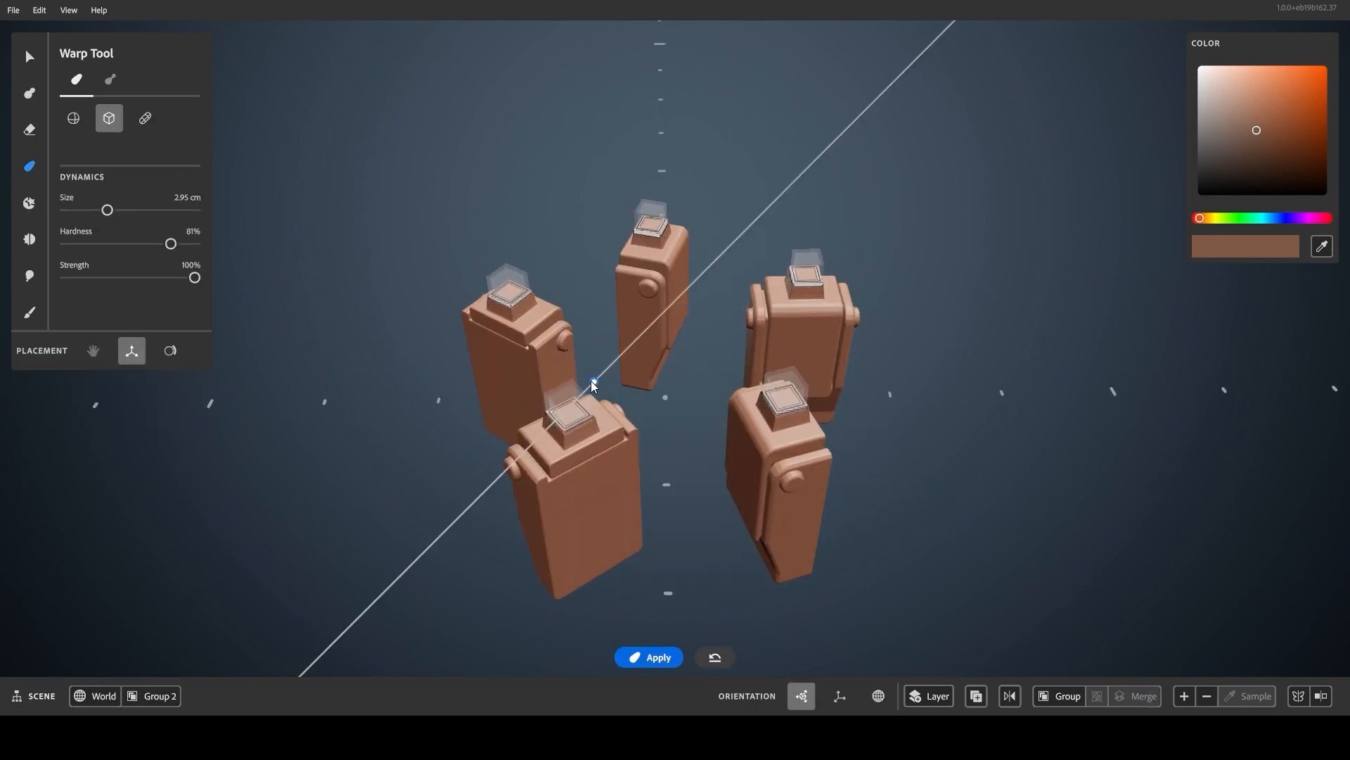
click(28, 56)
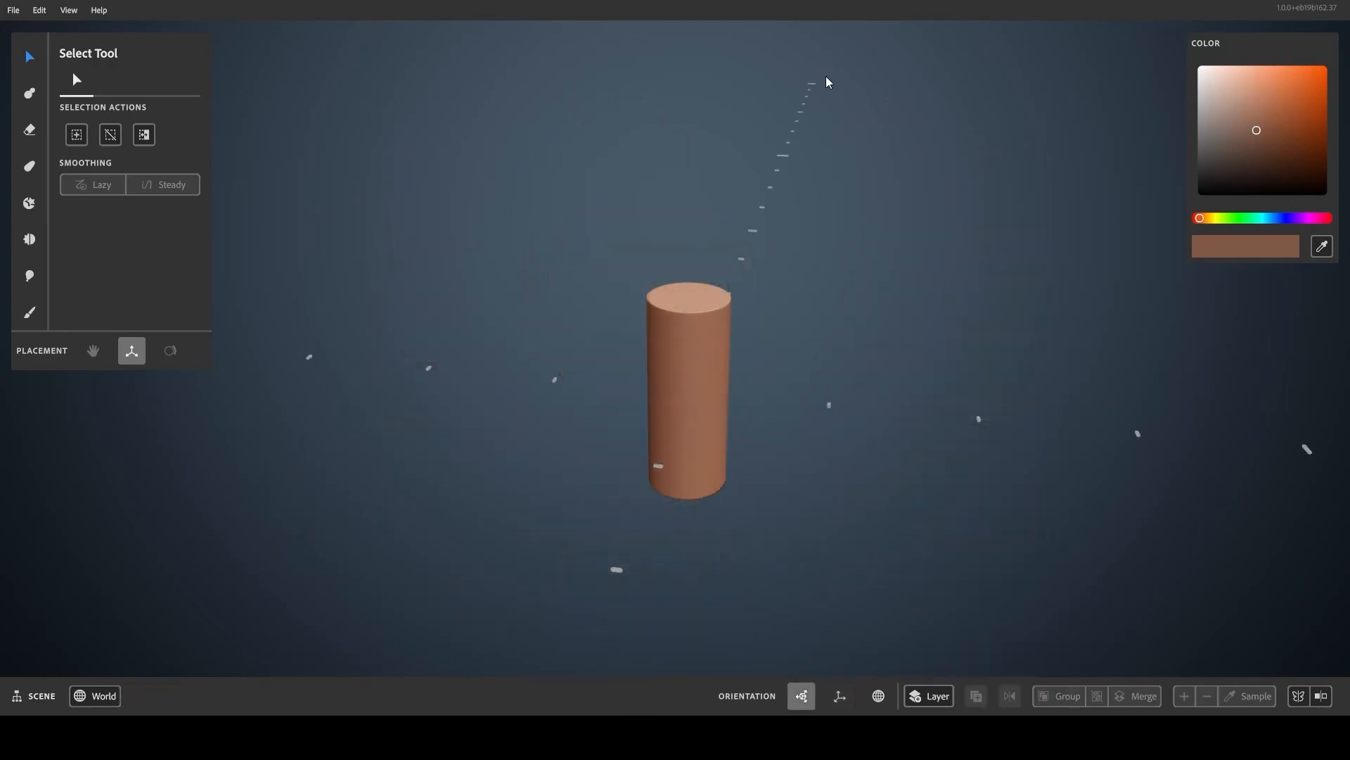
mouse_move(991, 620)
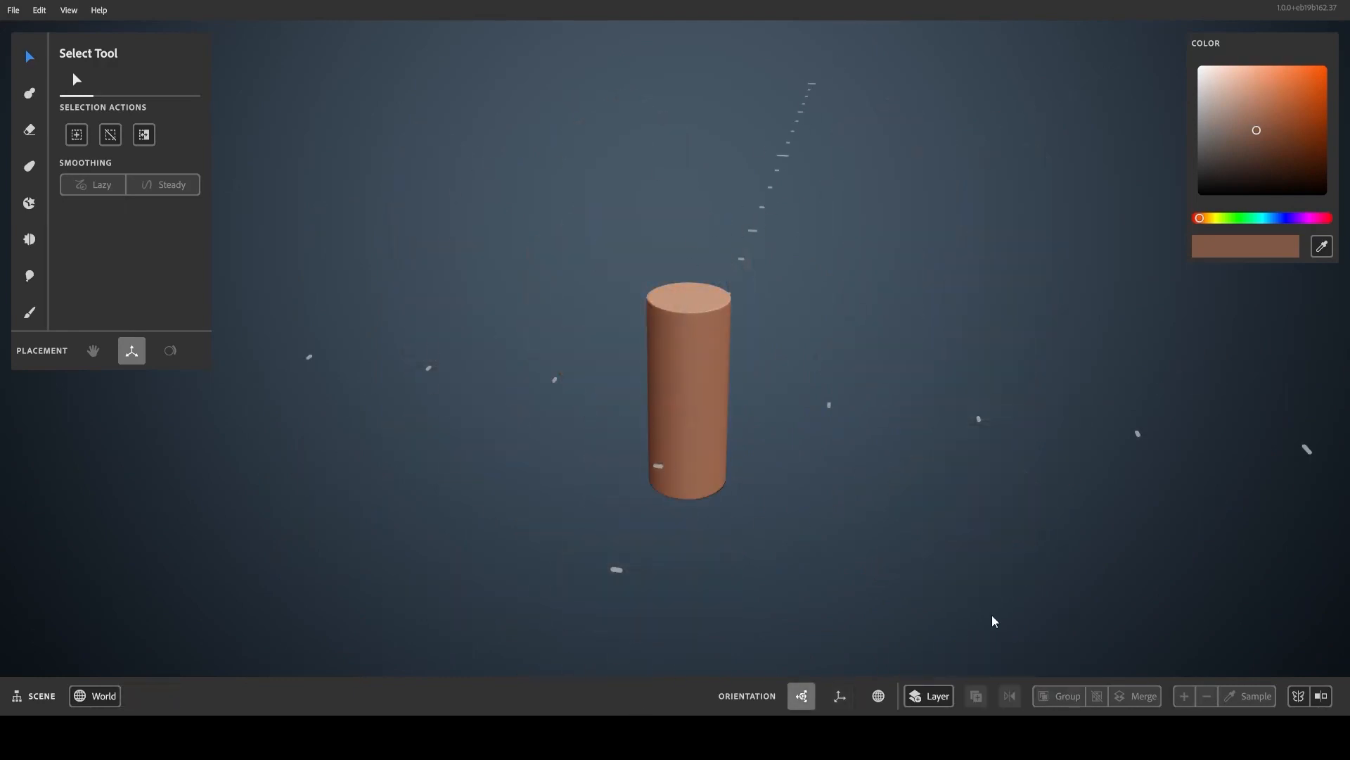
- Enable radial and mirror symmetry on the cylinder layer from the Actions panel
click(1298, 697)
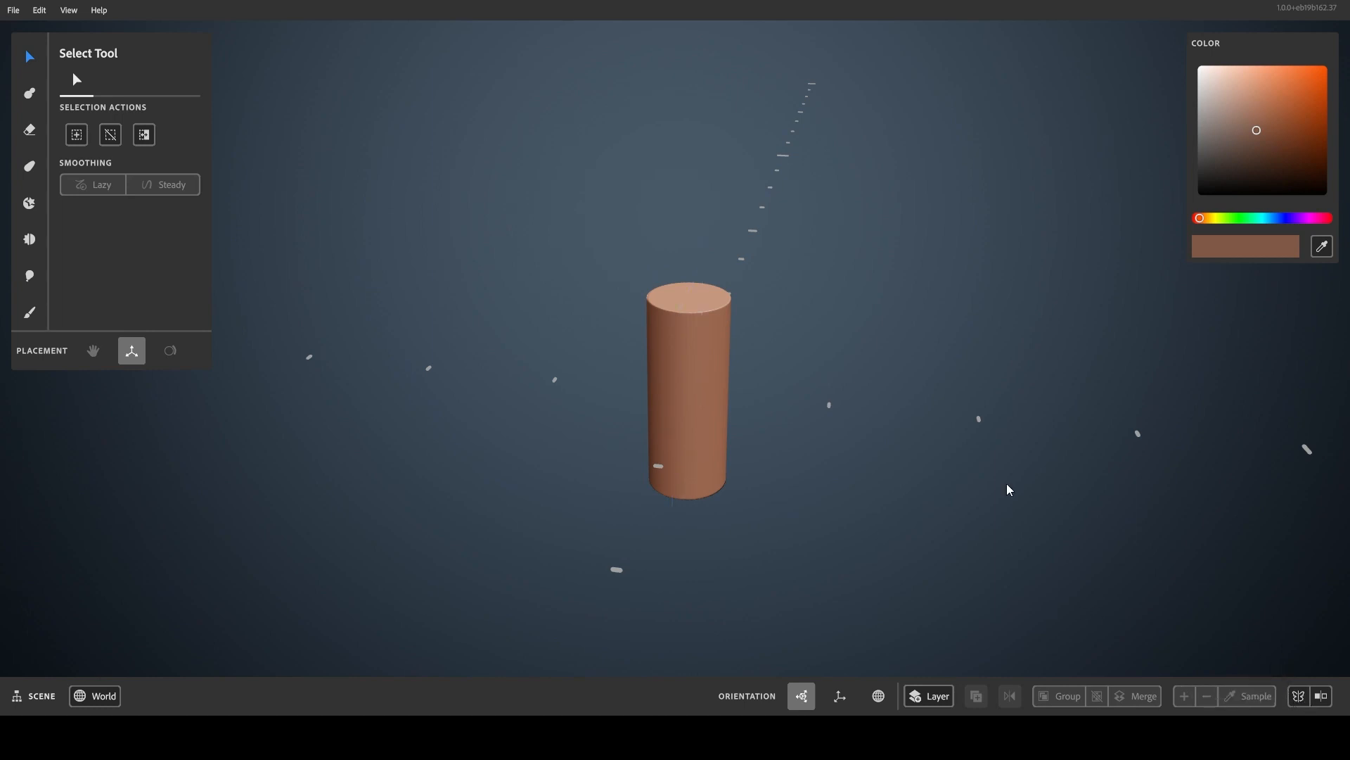
click(688, 389)
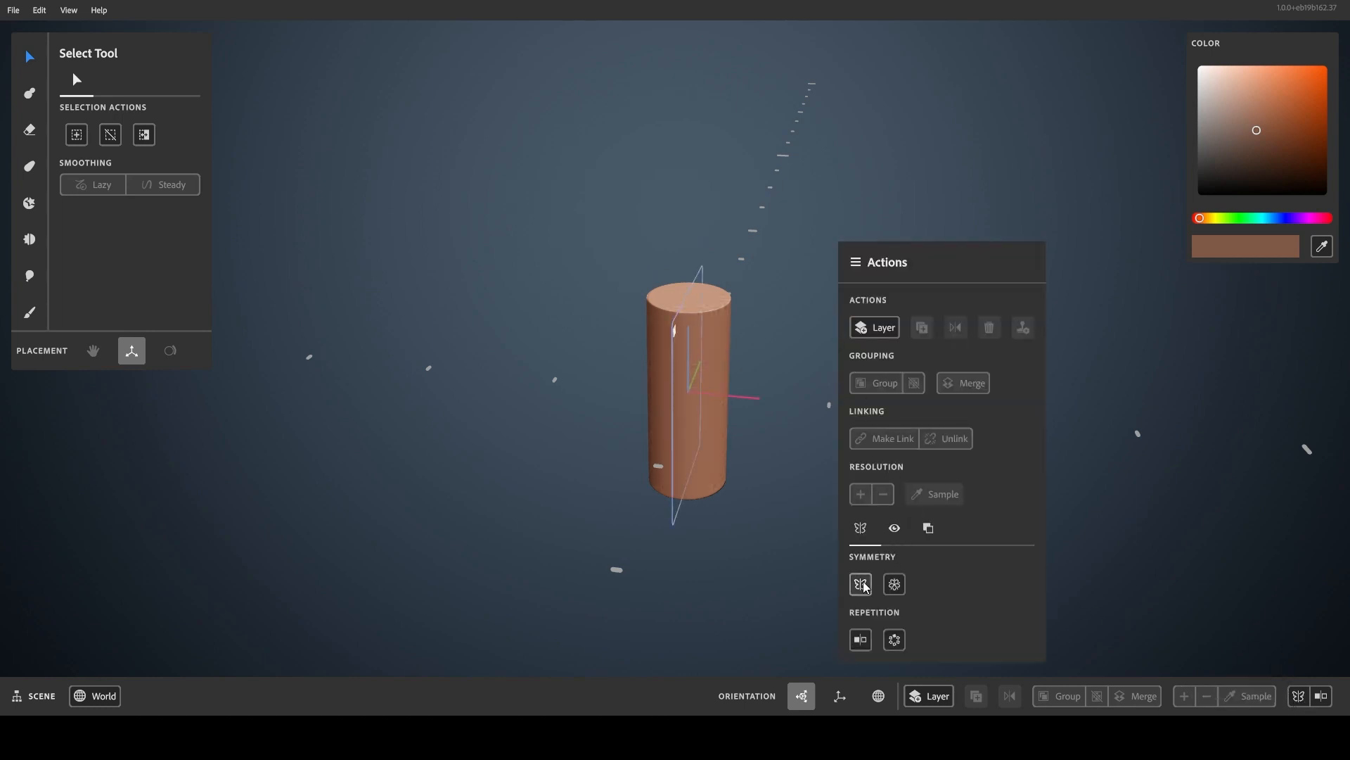
click(893, 584)
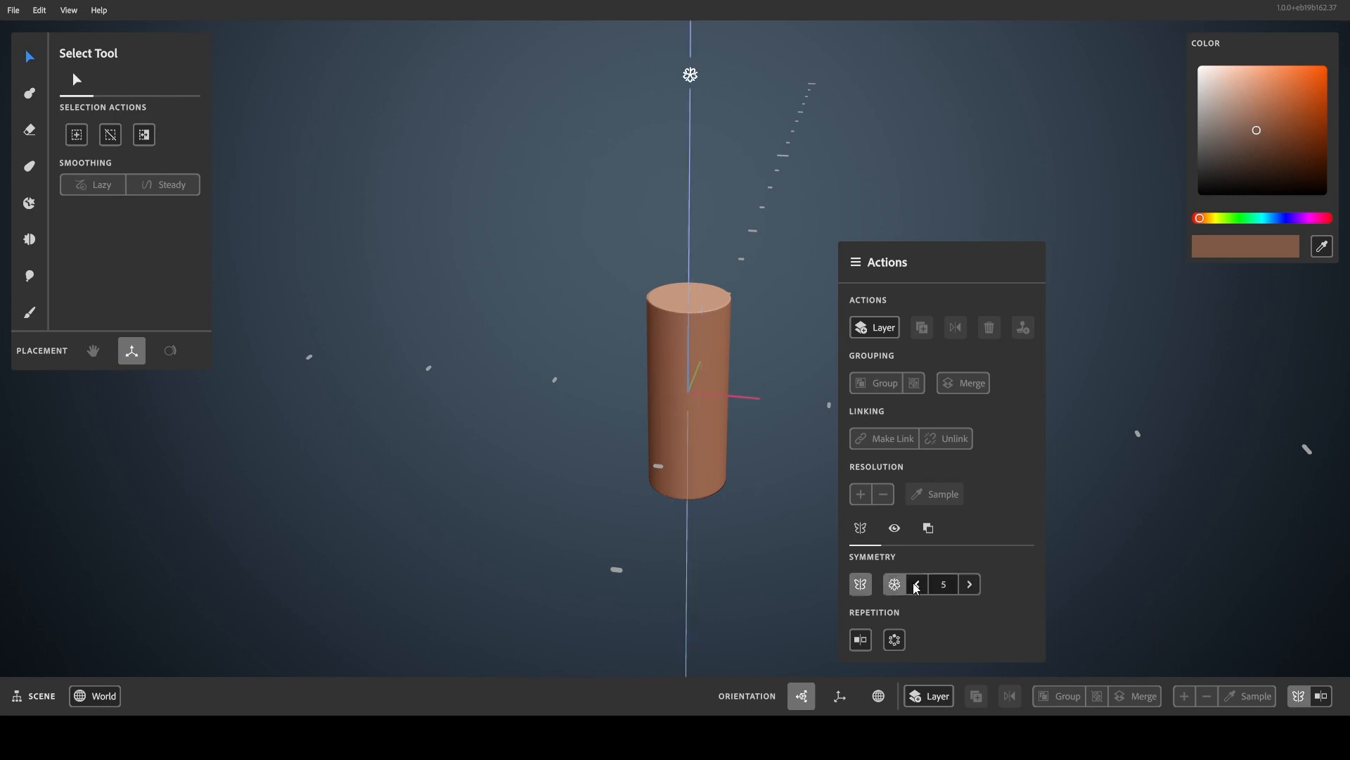
click(28, 166)
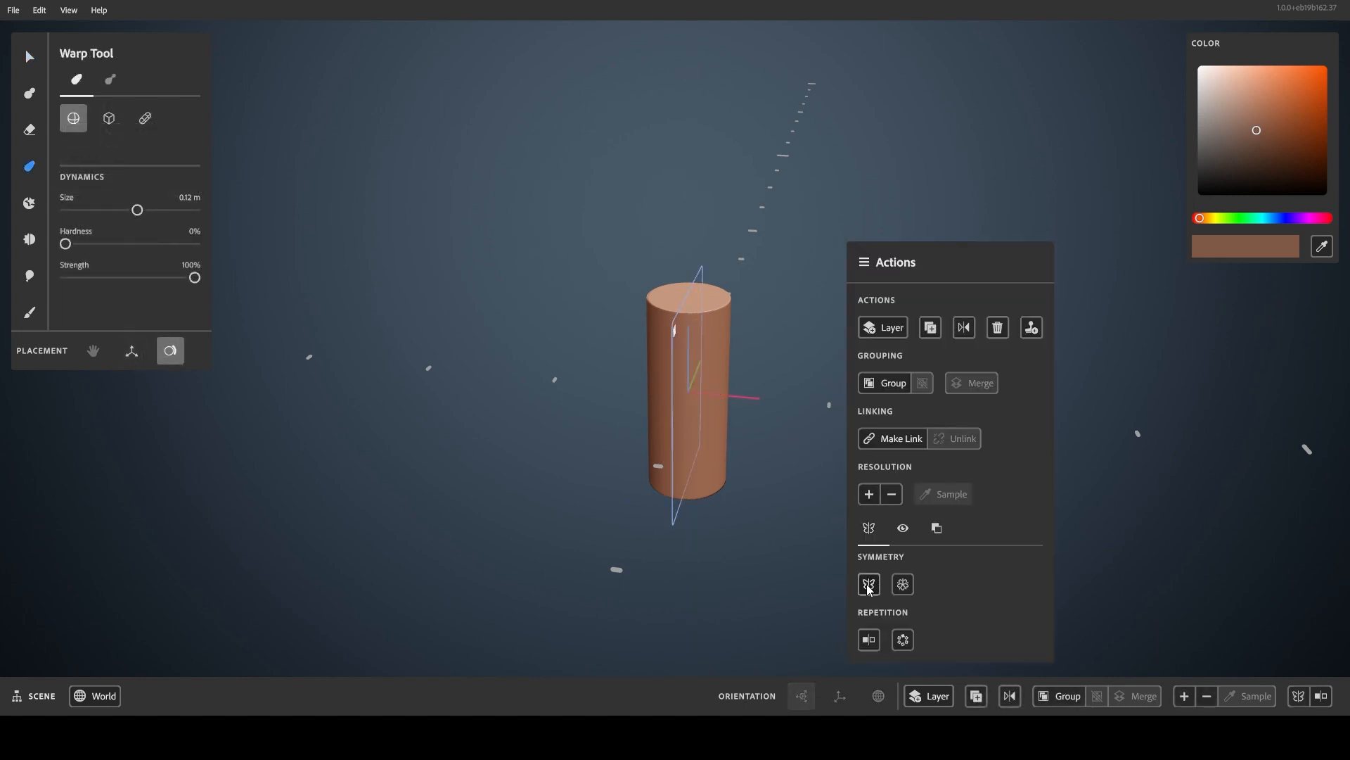
click(868, 585)
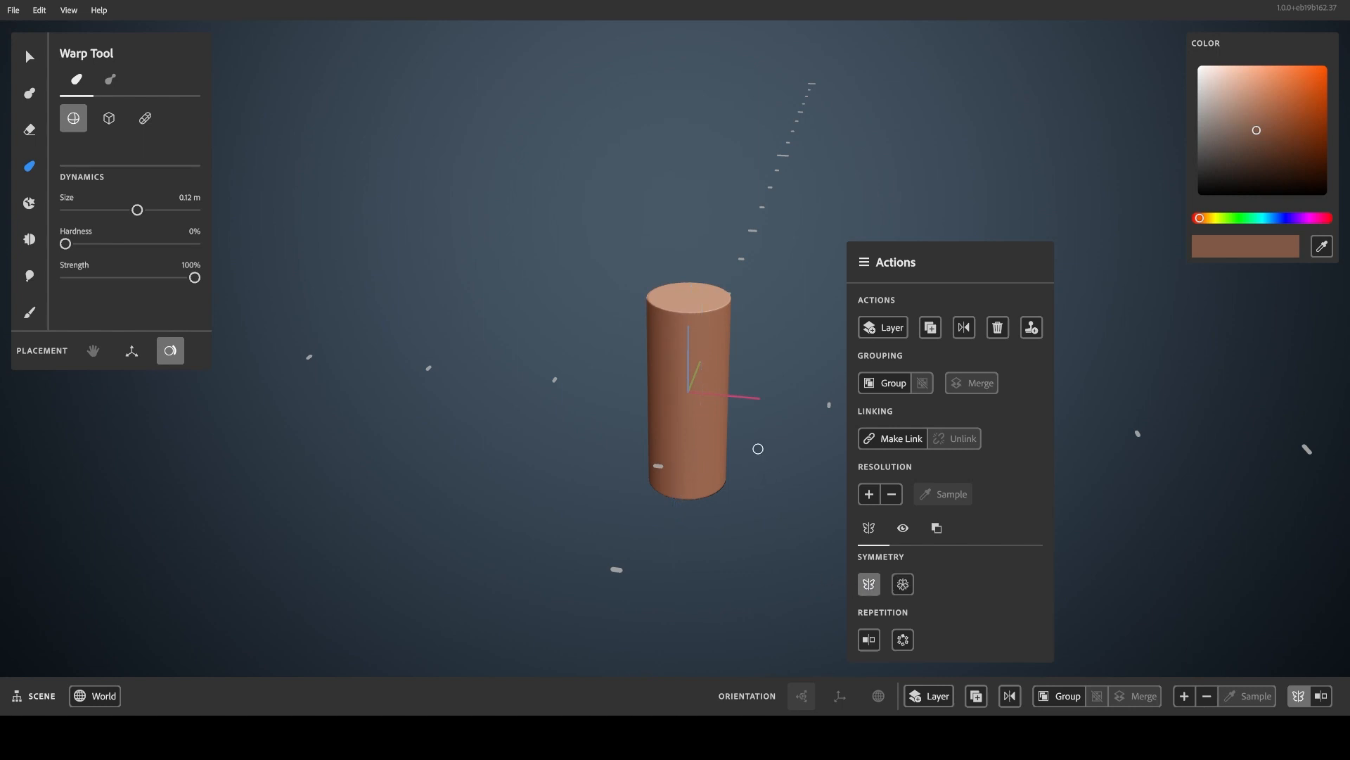
- Warp the cylinder's bottom into a round flared foot, then switch radial symmetry off
click(29, 57)
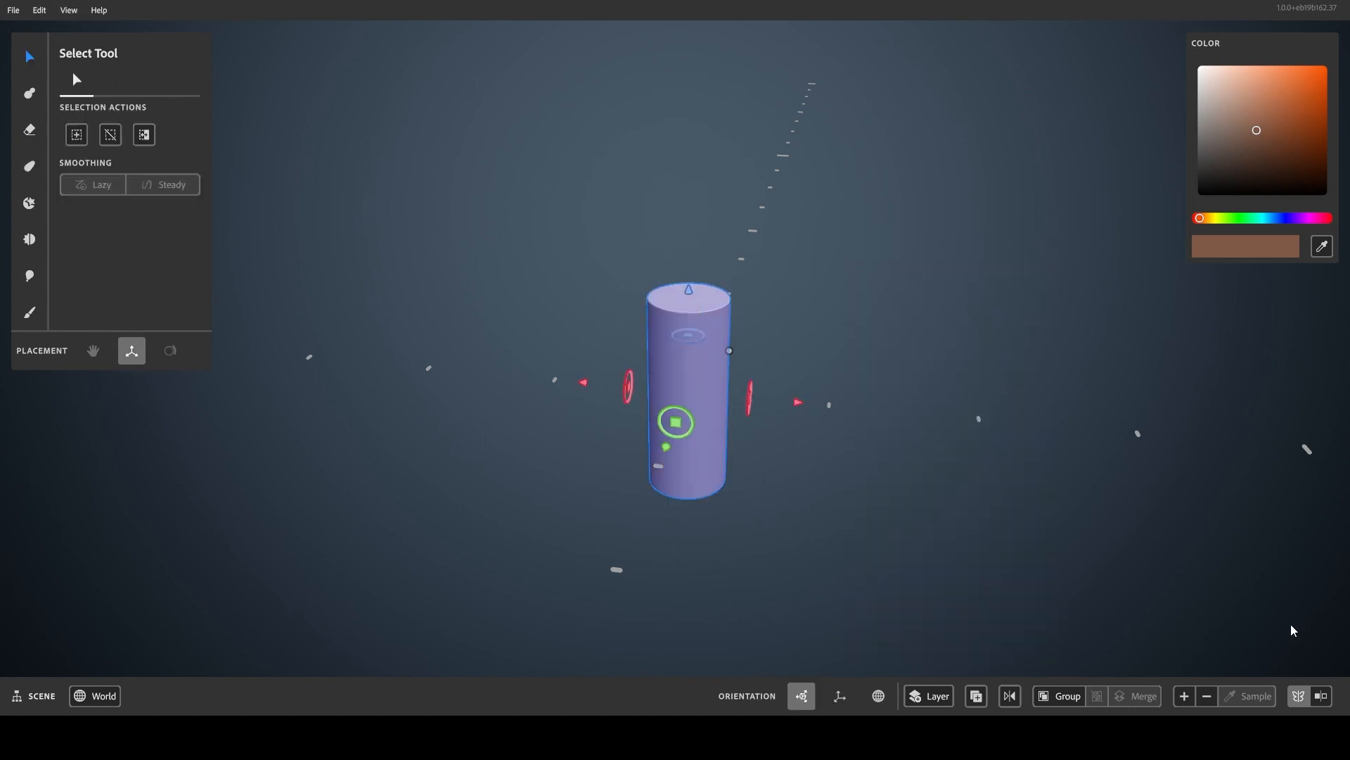
click(28, 166)
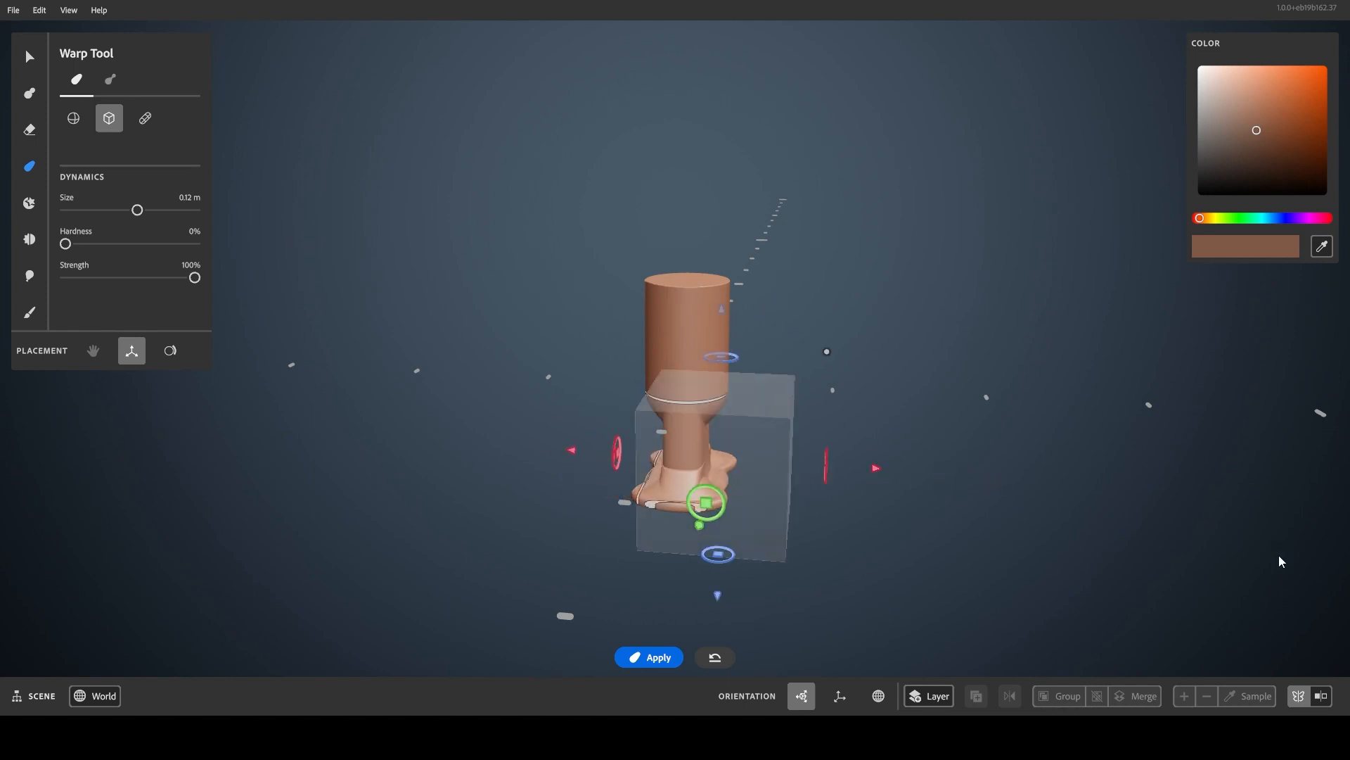
click(28, 56)
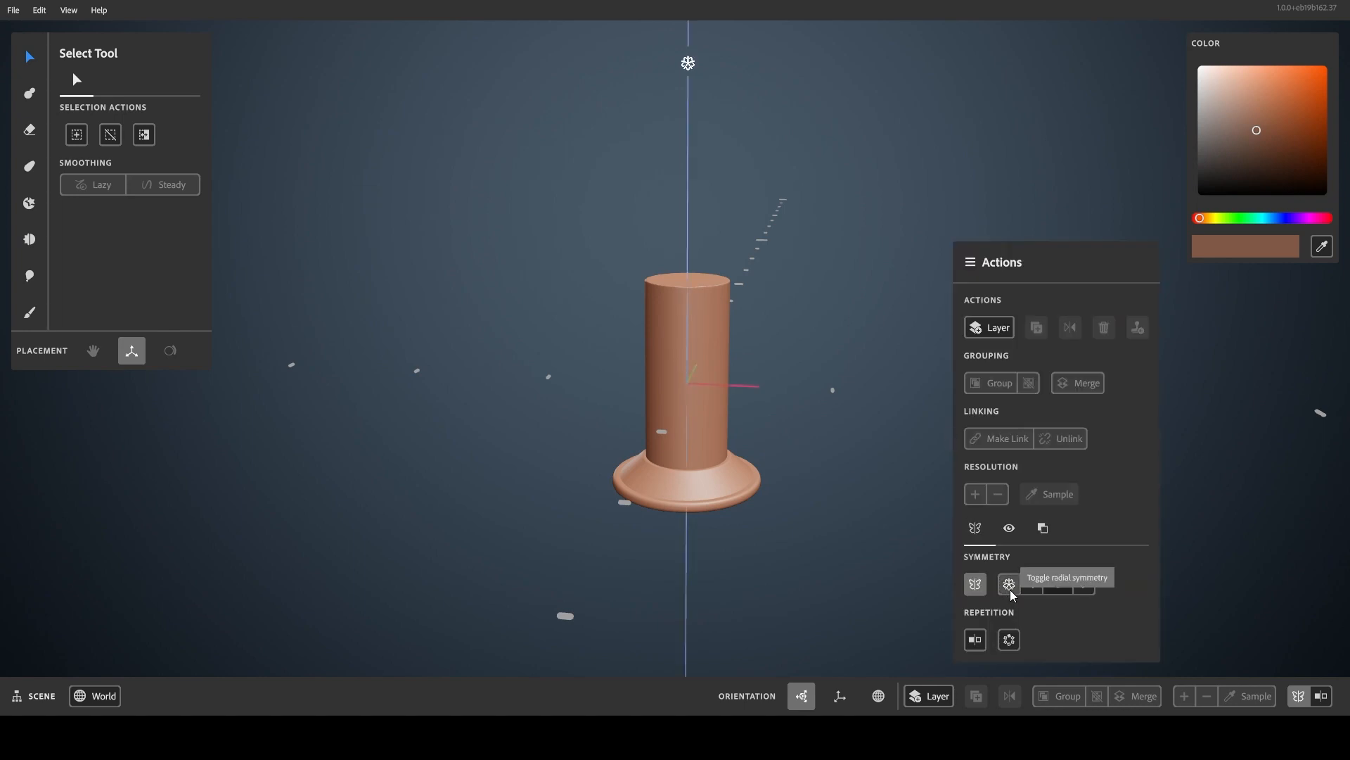
click(1008, 584)
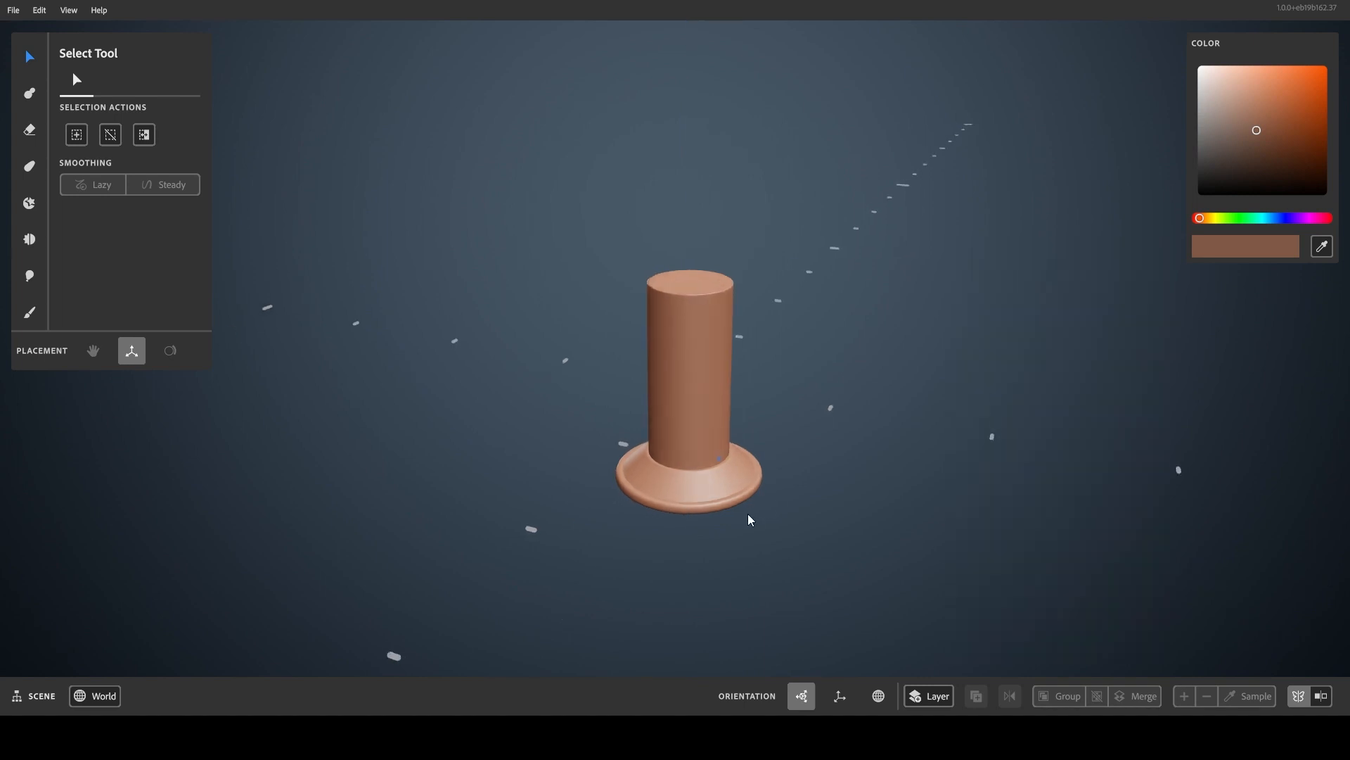
click(28, 167)
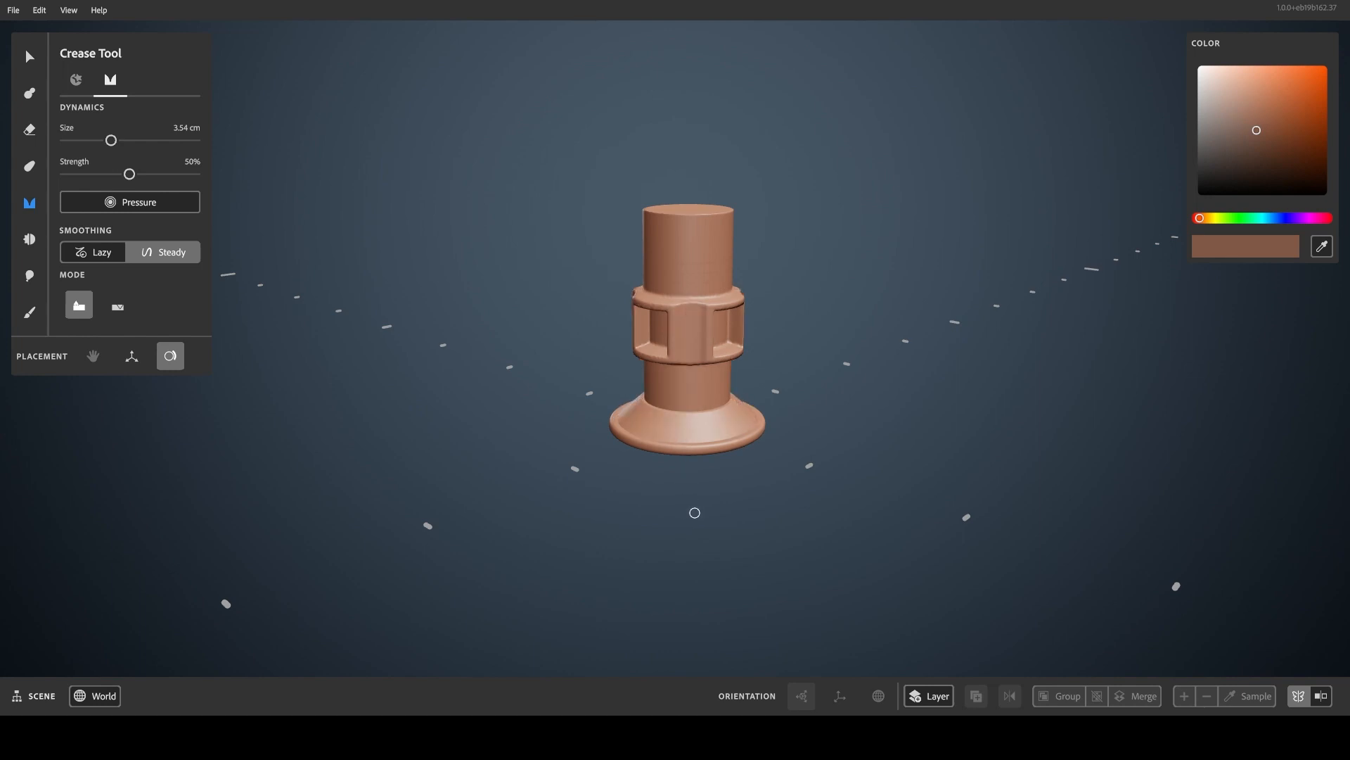
mouse_move(694, 474)
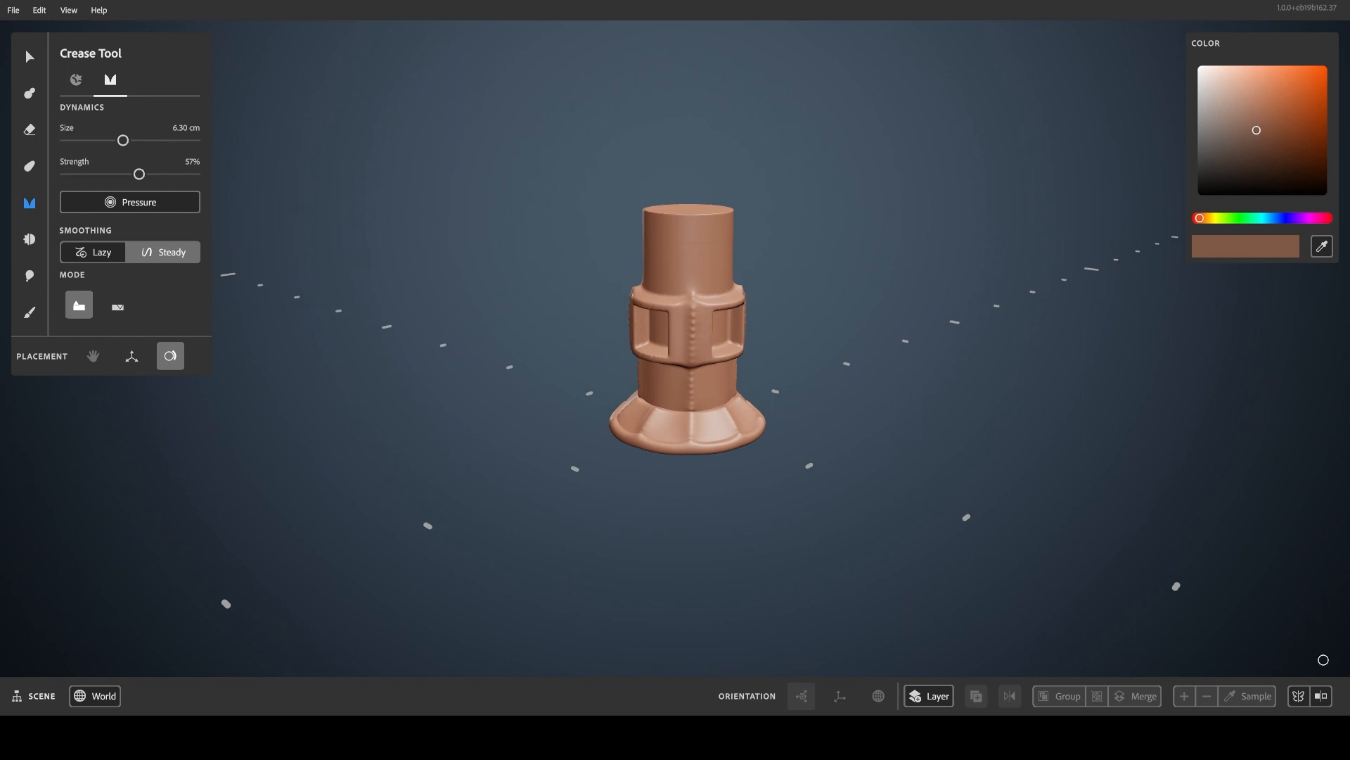
- Crease mirrored vertical seams down the collar and the flared foot
click(1322, 696)
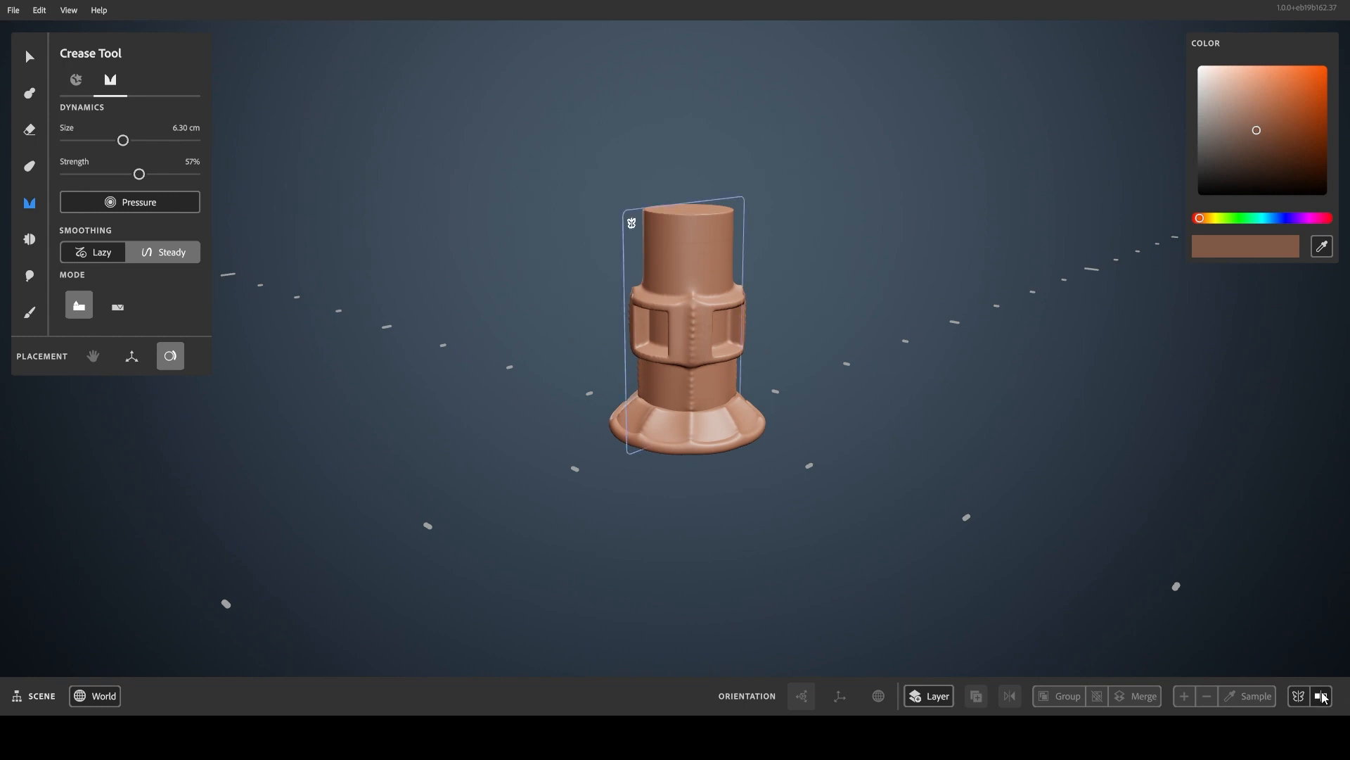
click(1322, 696)
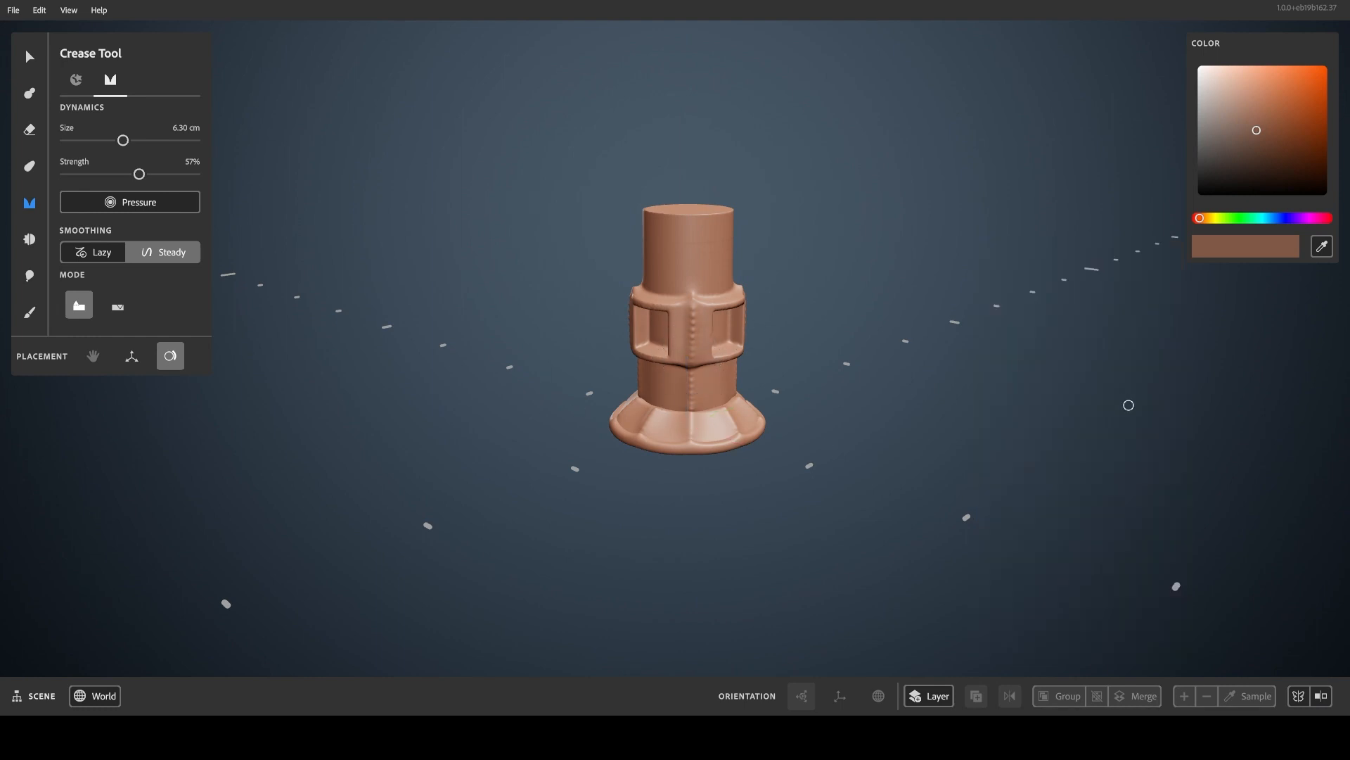
mouse_move(574, 471)
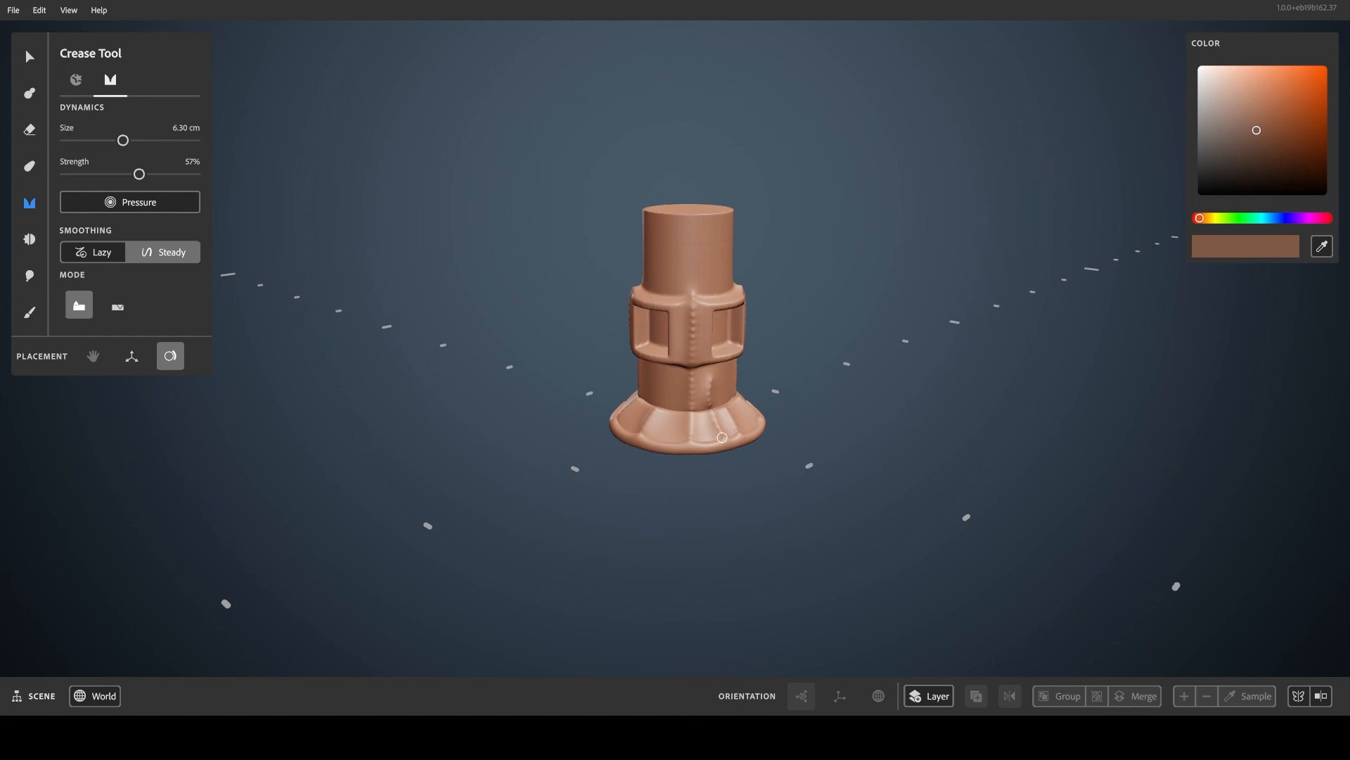
click(28, 92)
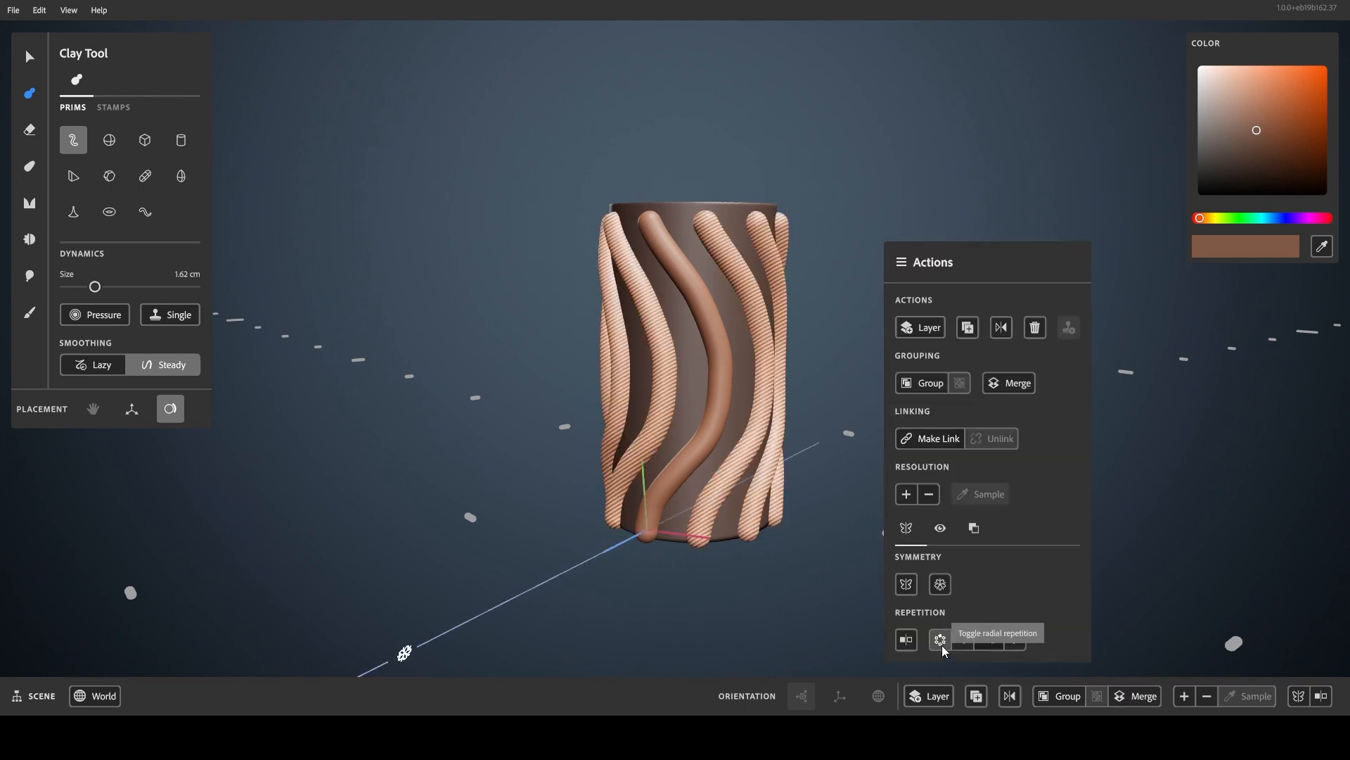
- Disable the demo stroke's repetition and set the hydrant layer to radial symmetry count 10
click(938, 640)
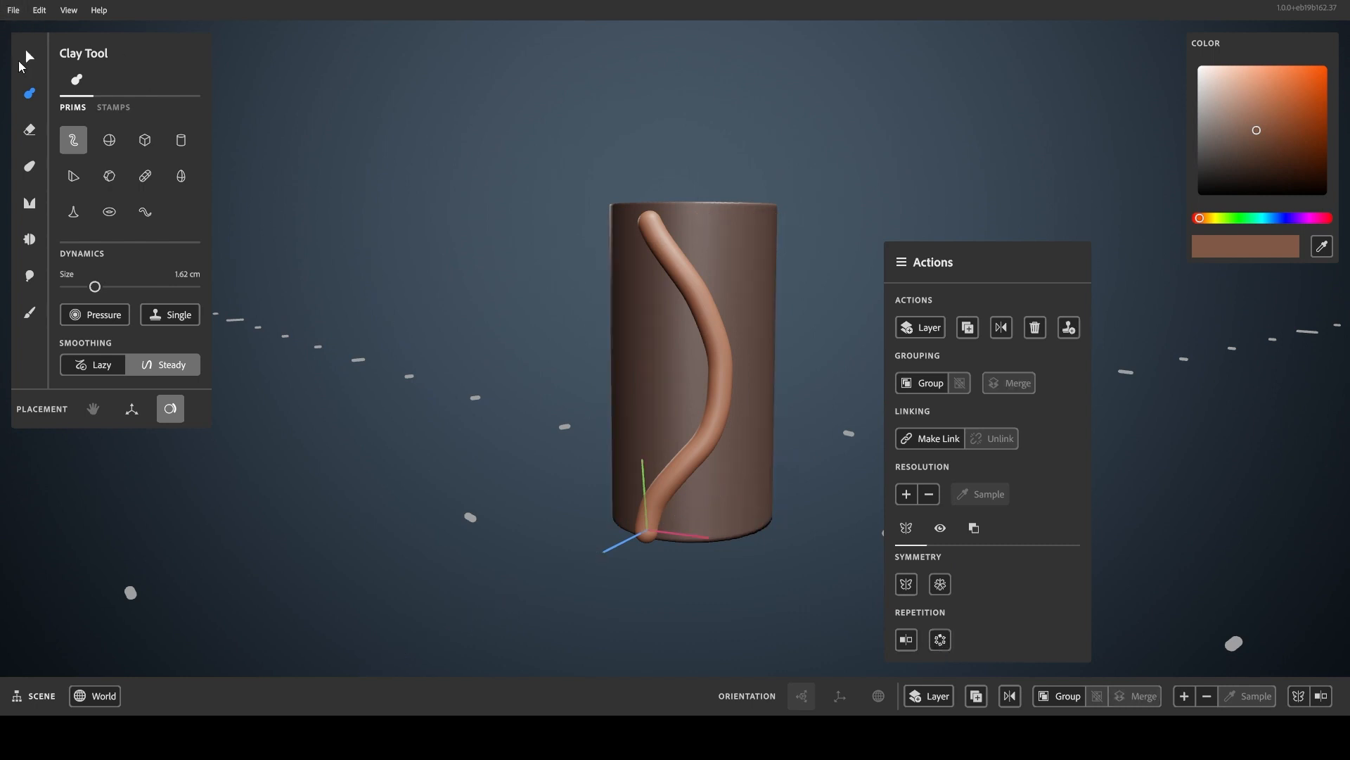
click(28, 56)
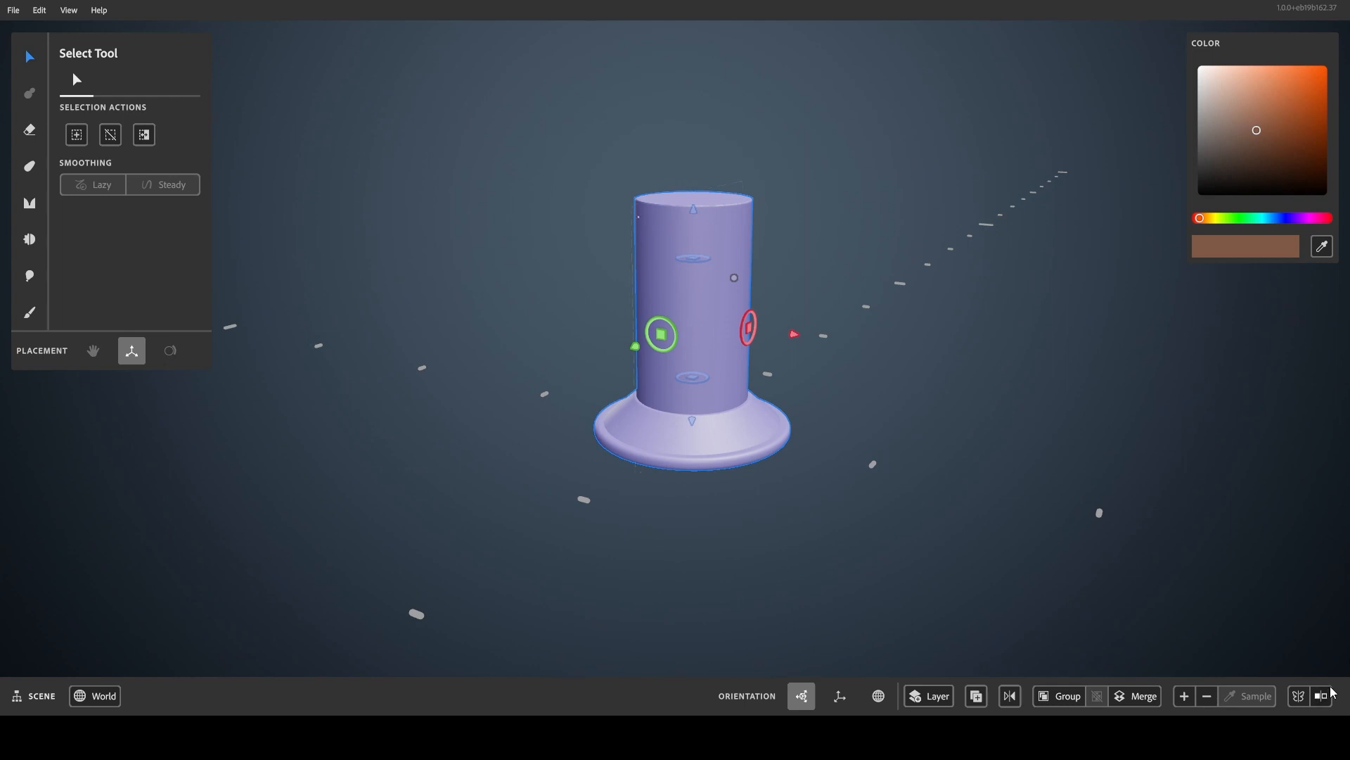
click(1322, 696)
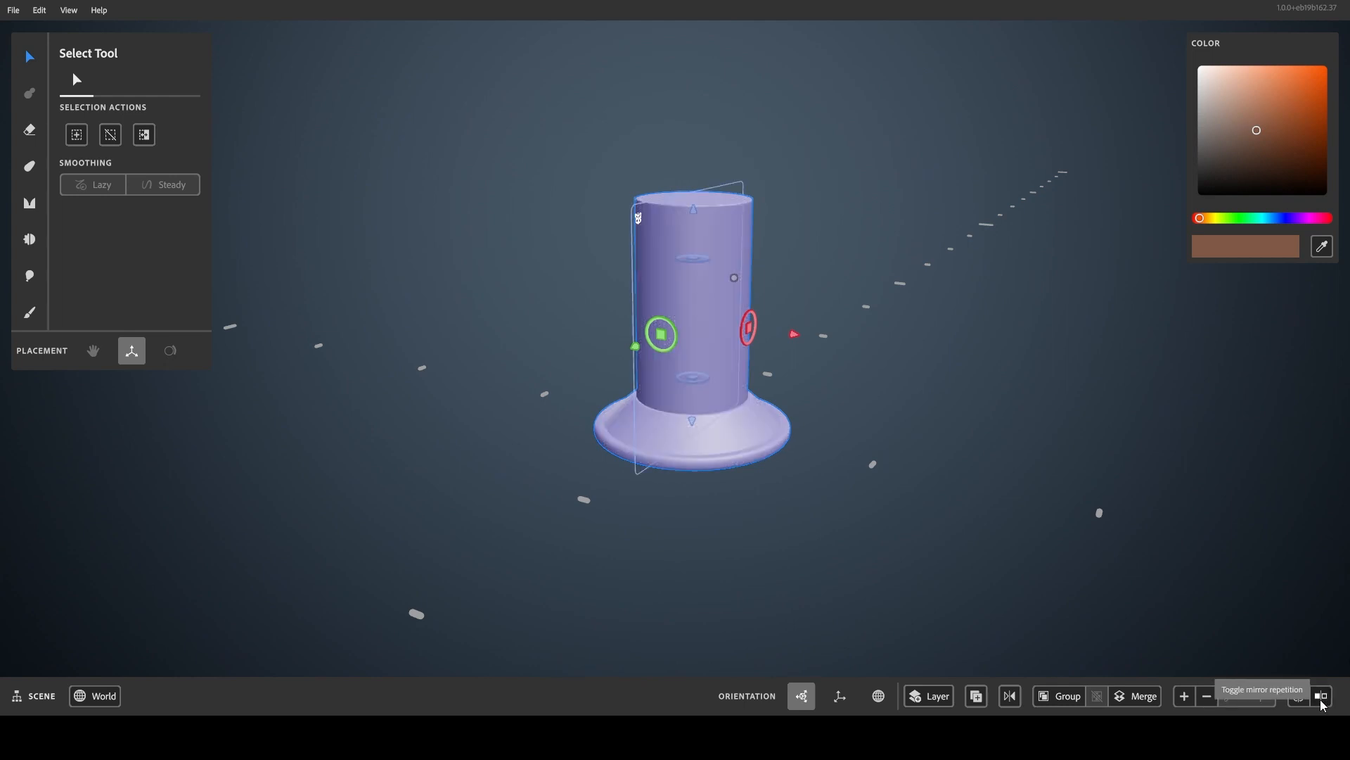
click(1321, 695)
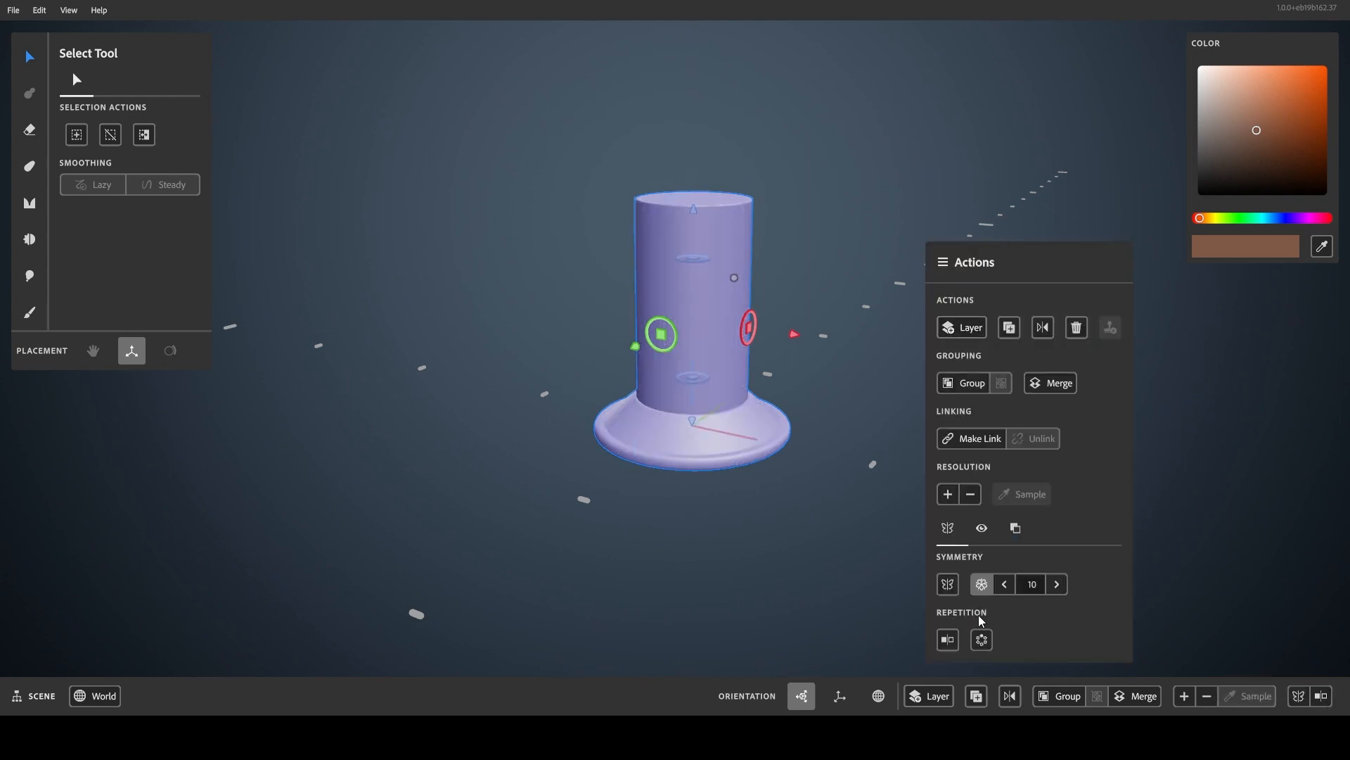
click(947, 638)
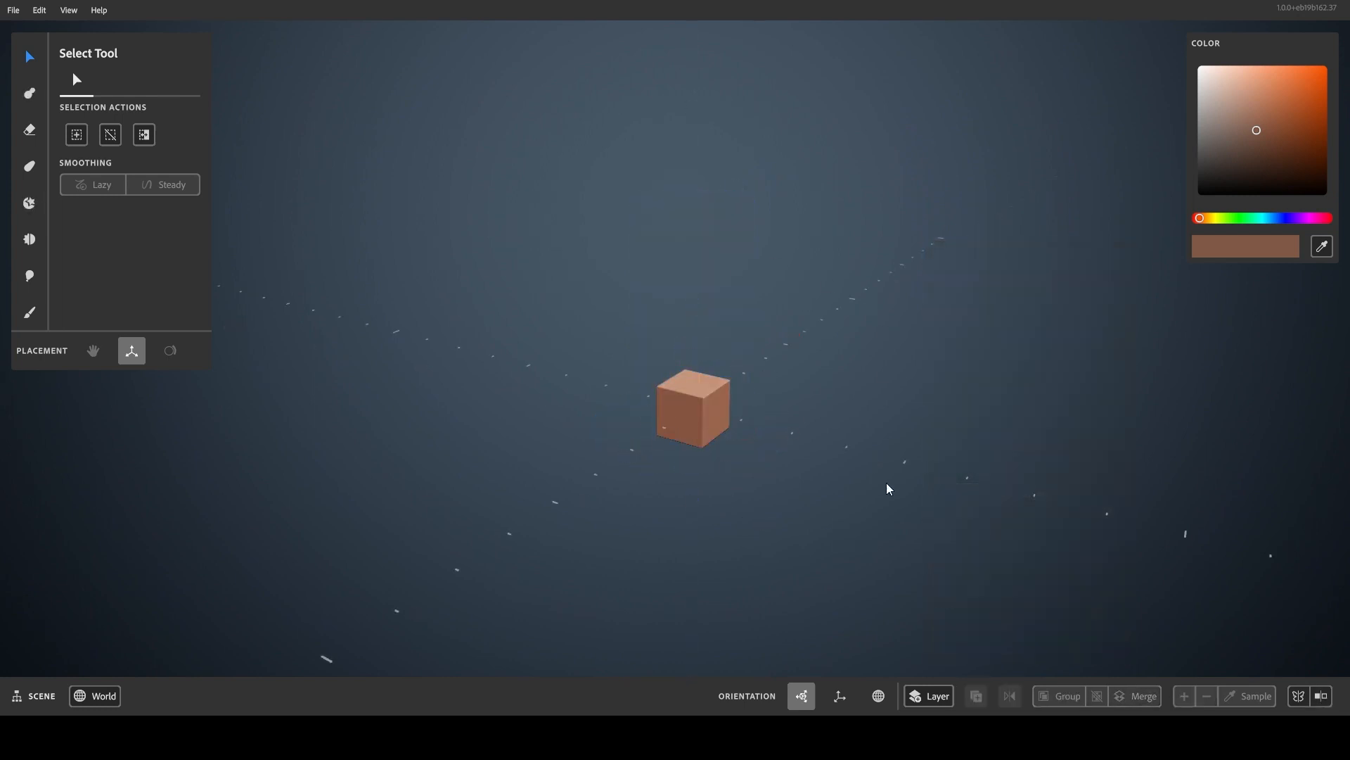
- Select the cube and switch its mirror repetition on
click(692, 408)
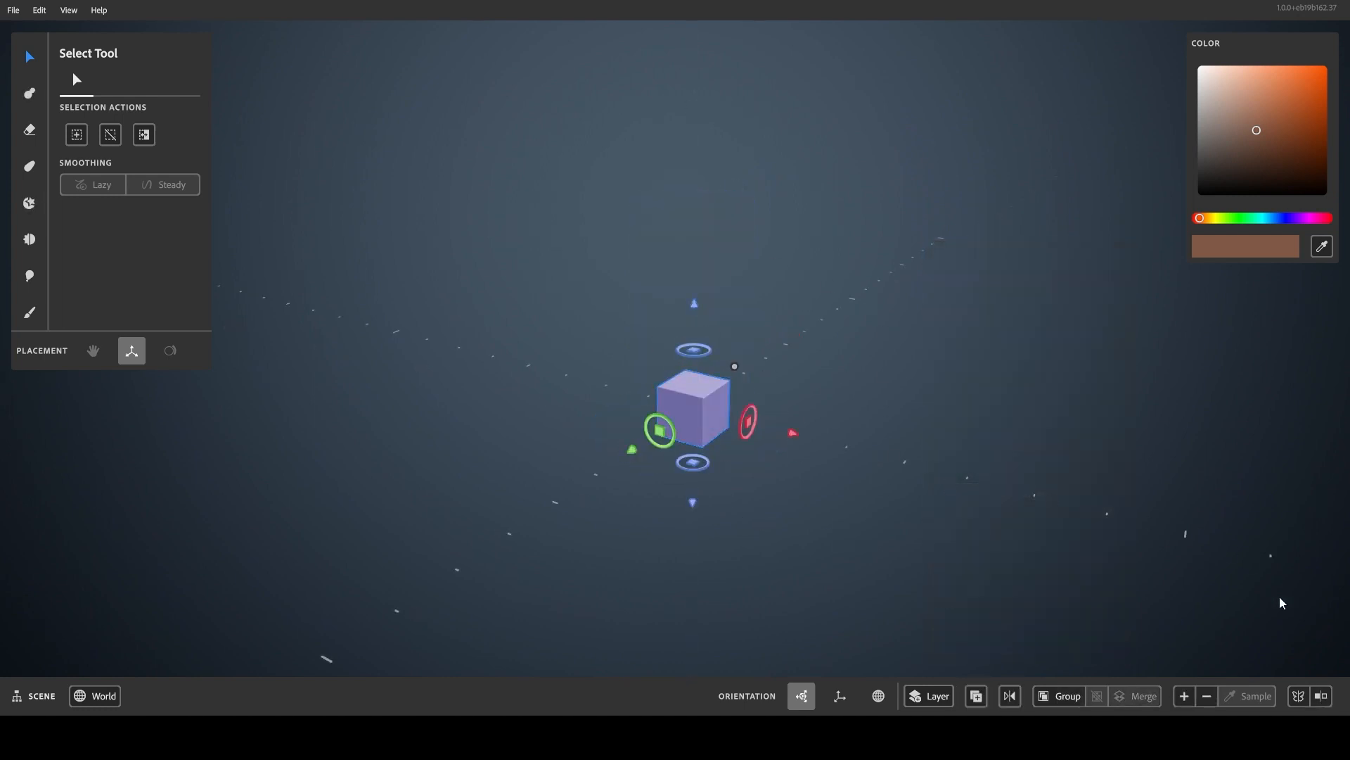
click(1321, 696)
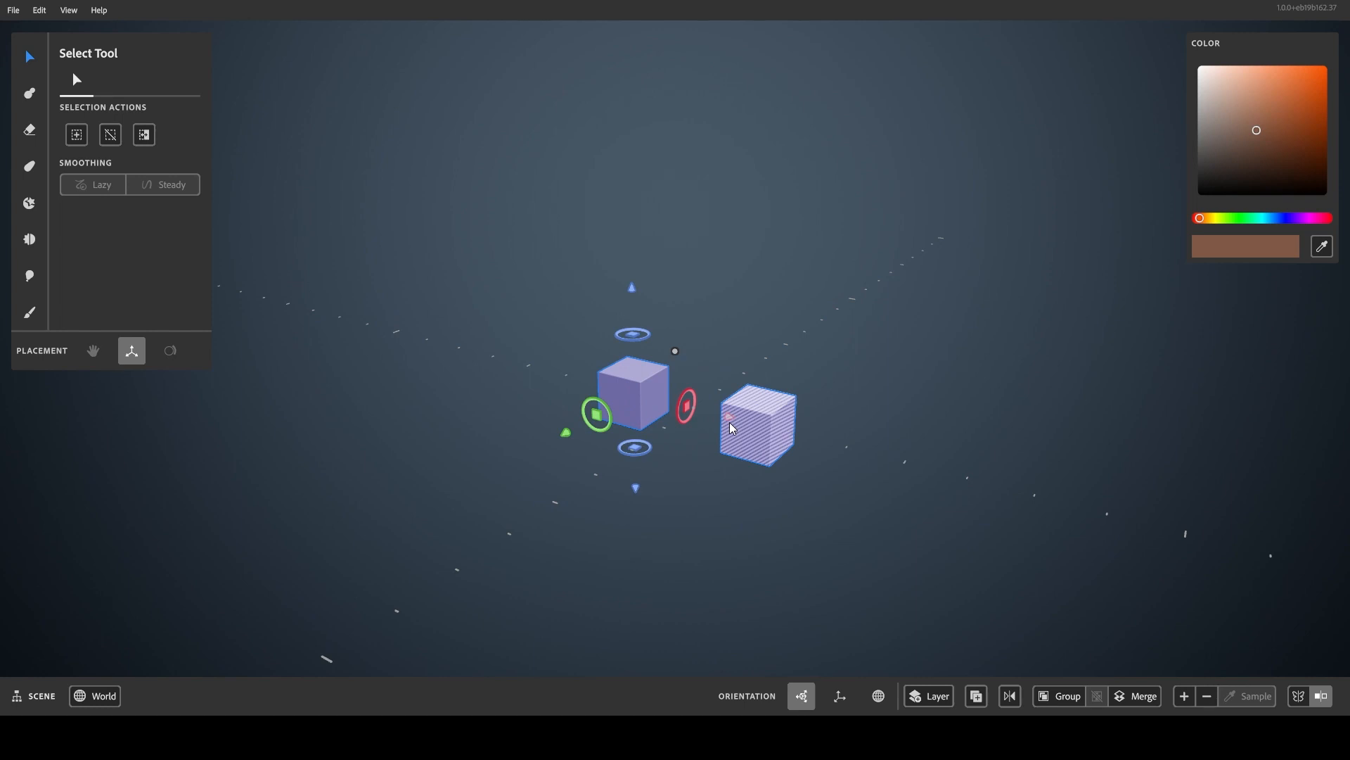
mouse_move(681, 429)
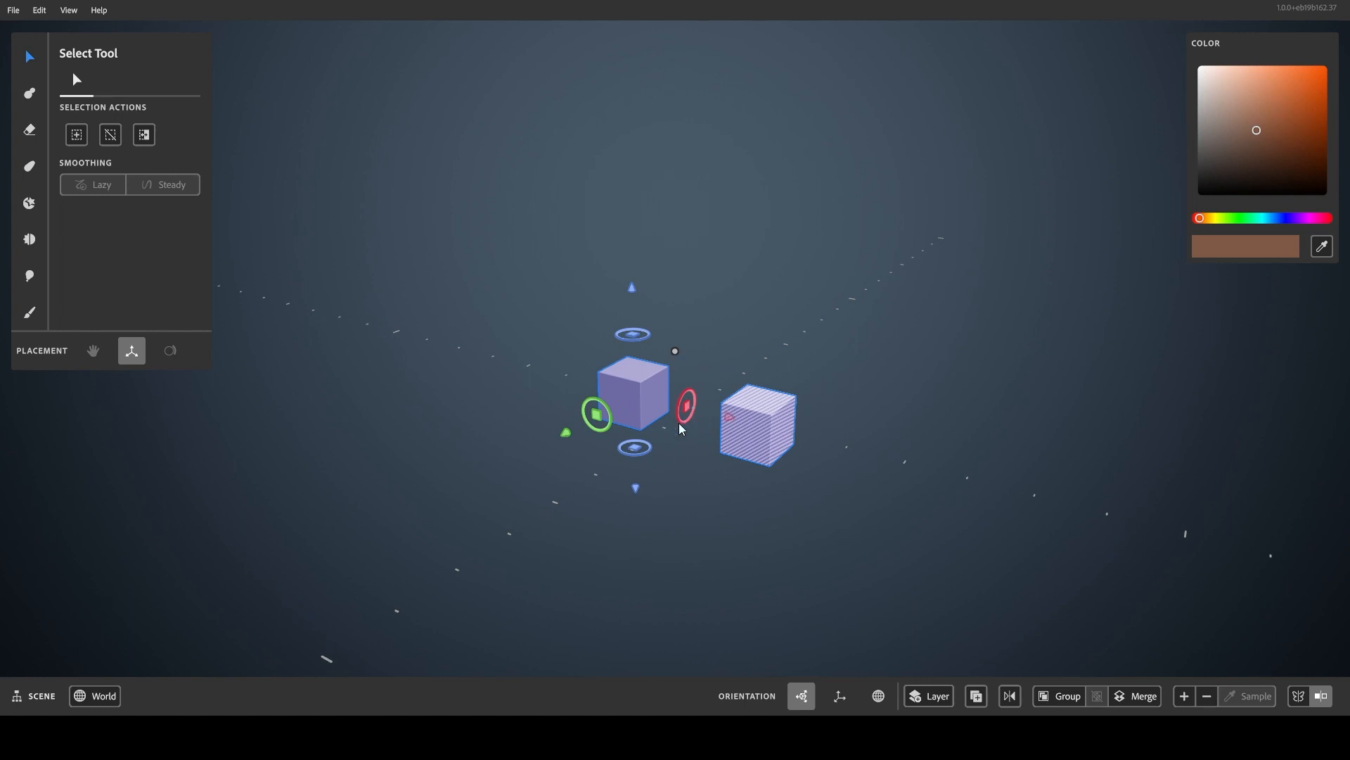
mouse_move(777, 412)
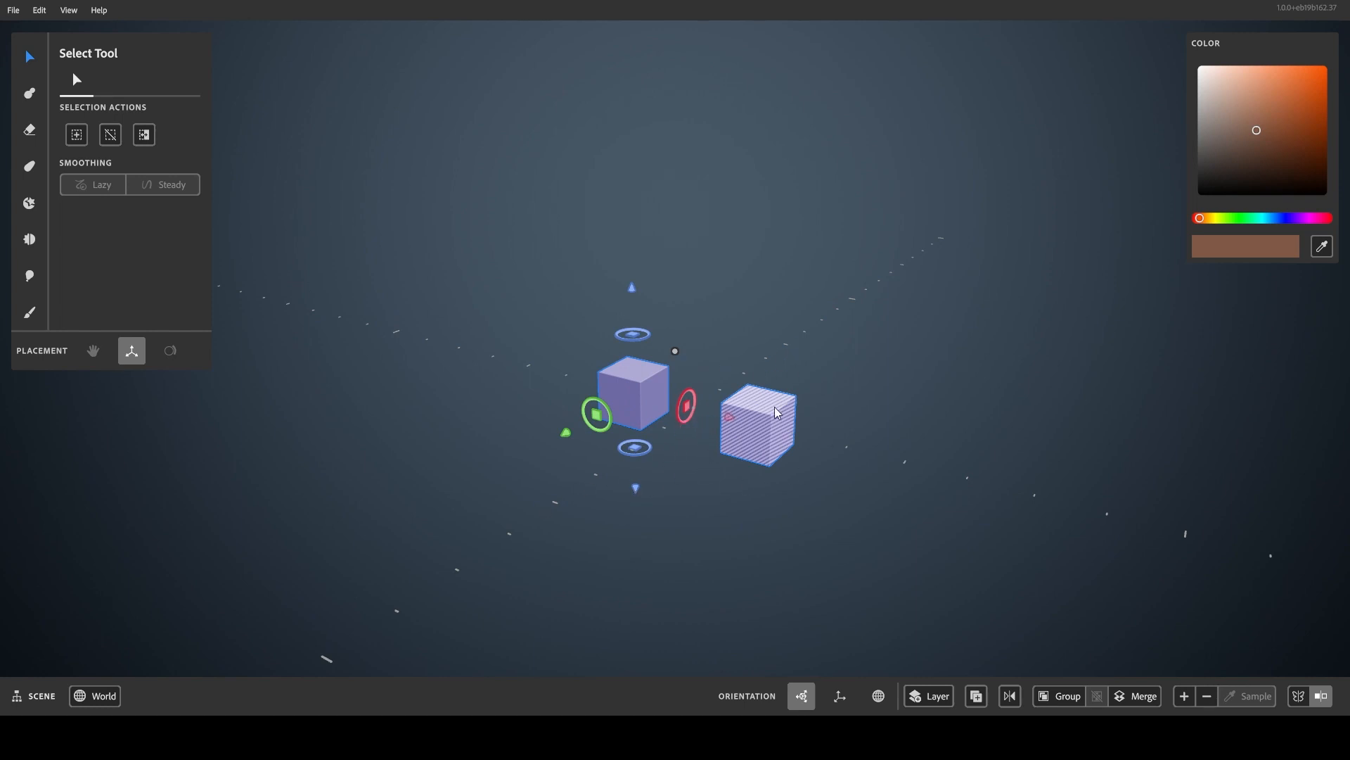
mouse_move(772, 494)
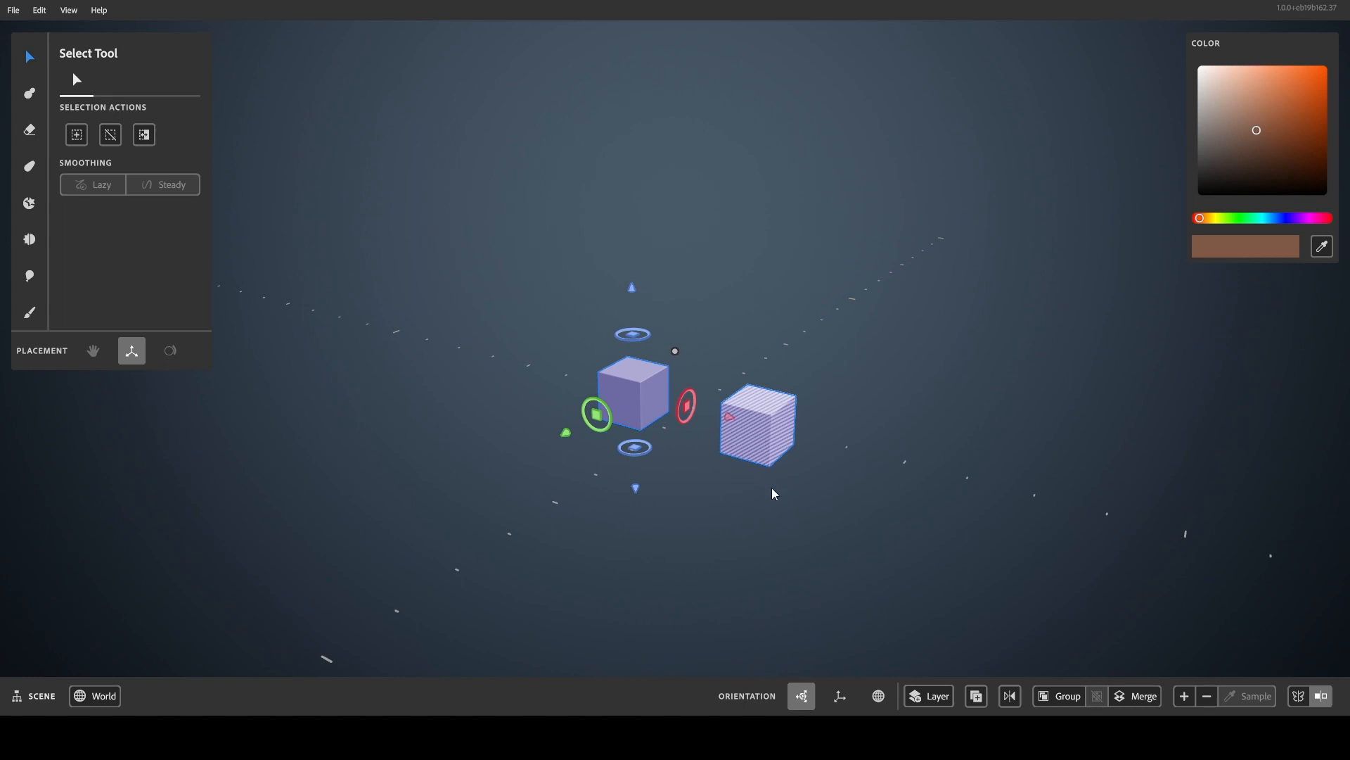
mouse_move(631, 292)
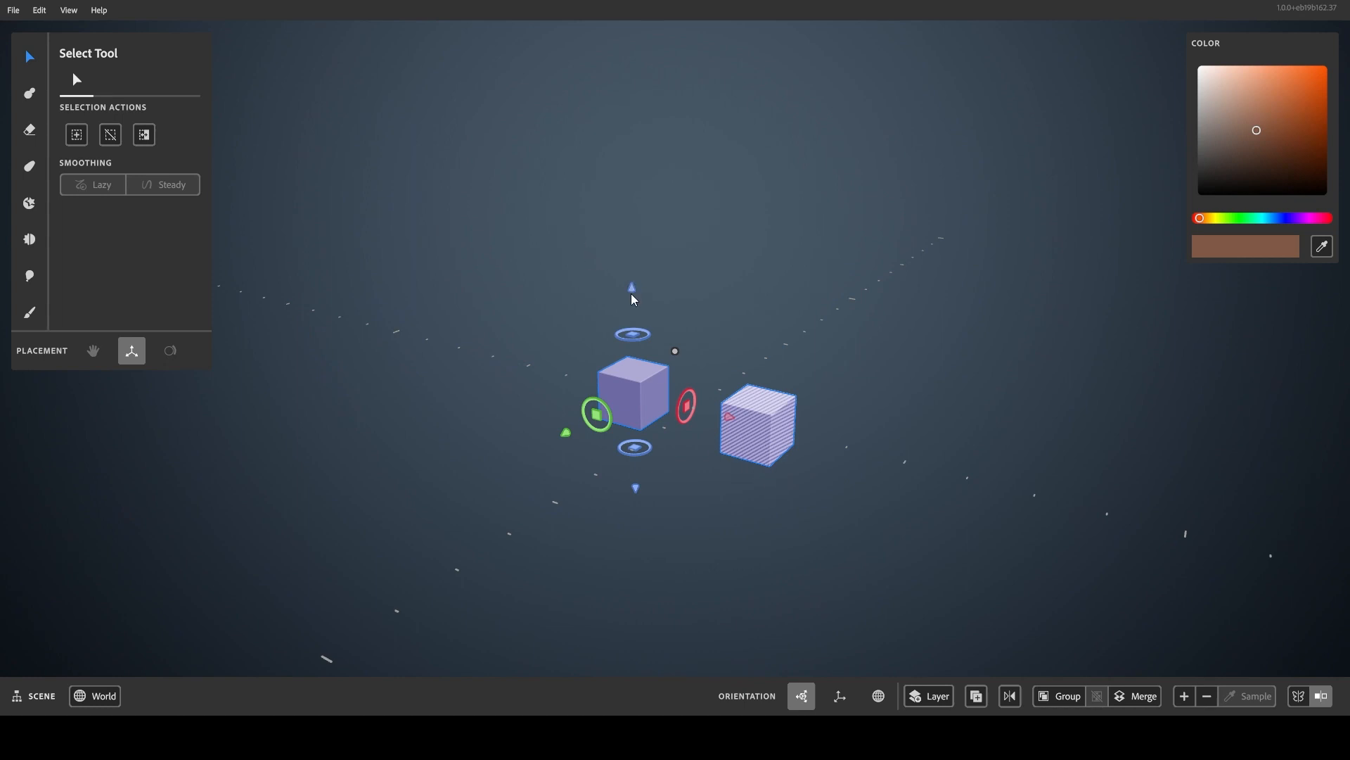
click(623, 292)
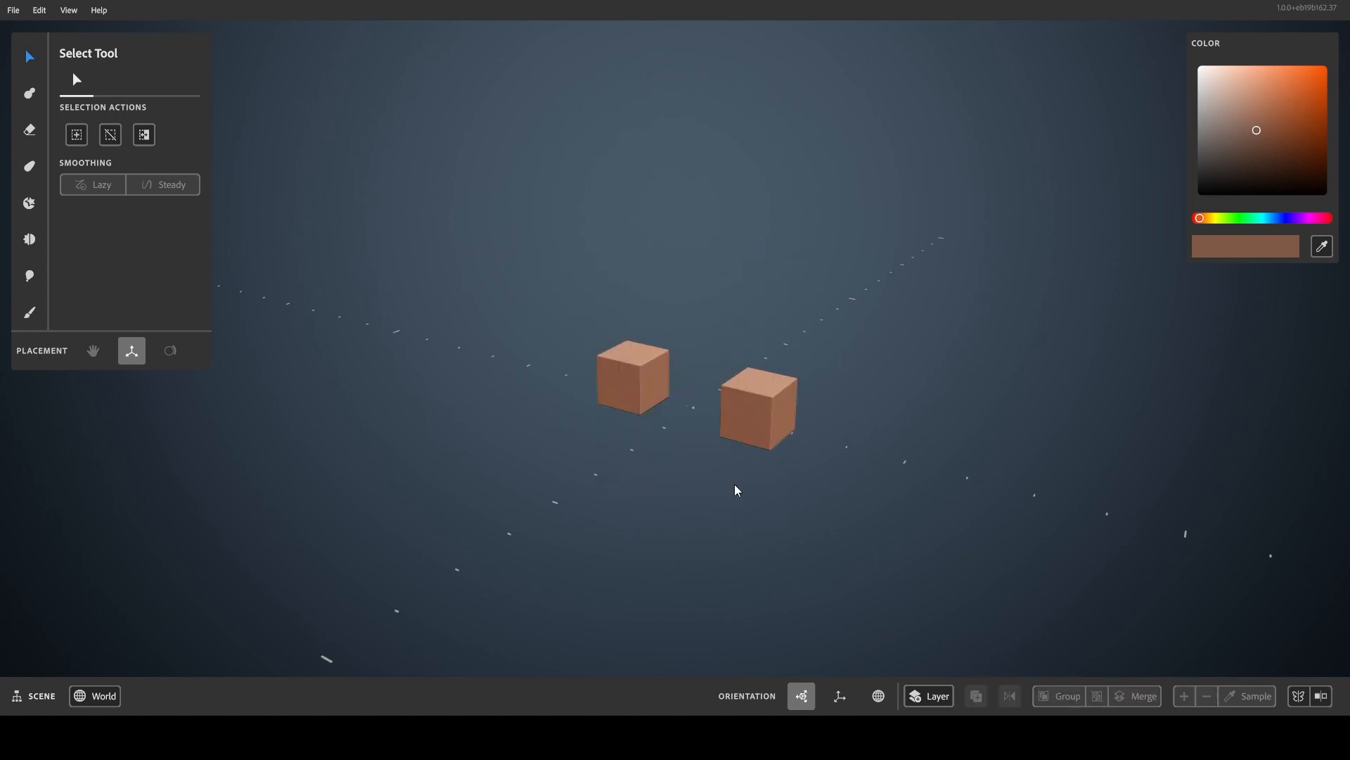
mouse_move(665, 435)
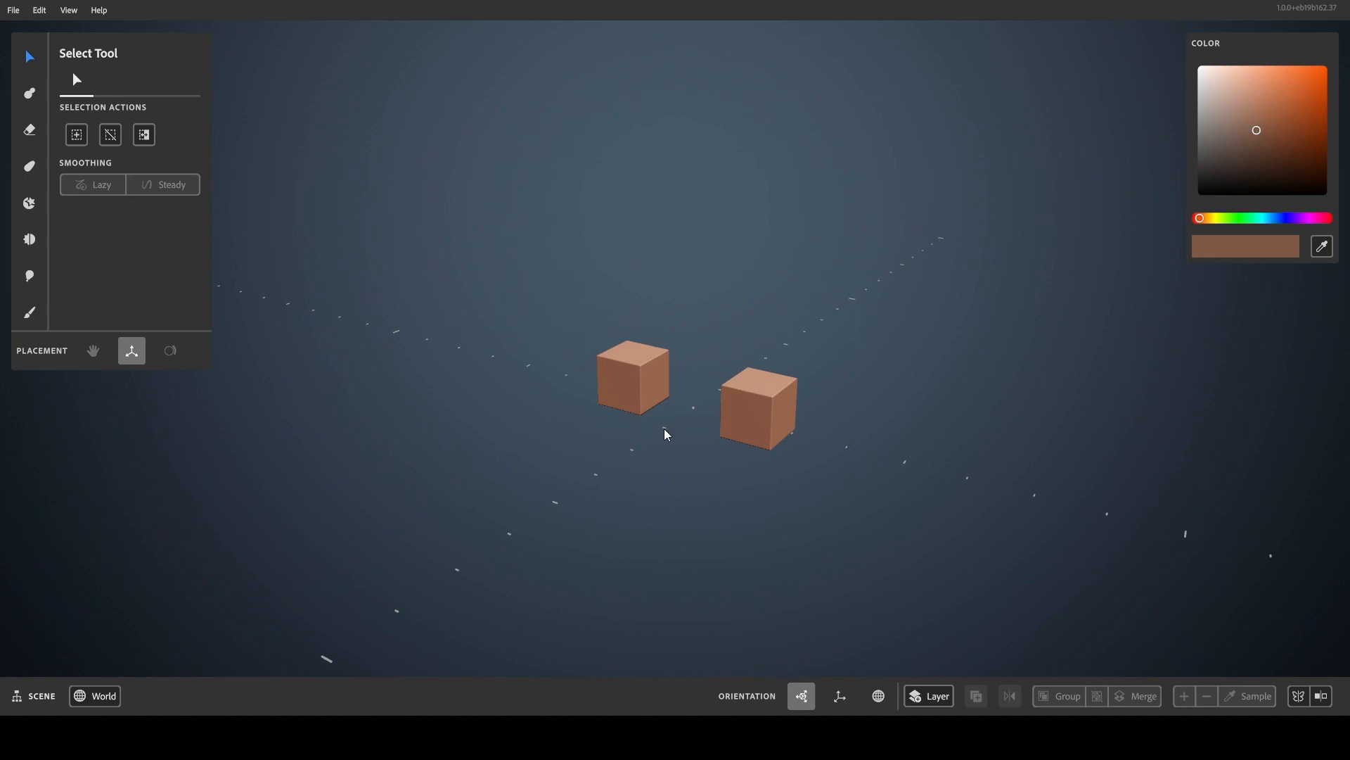
click(757, 405)
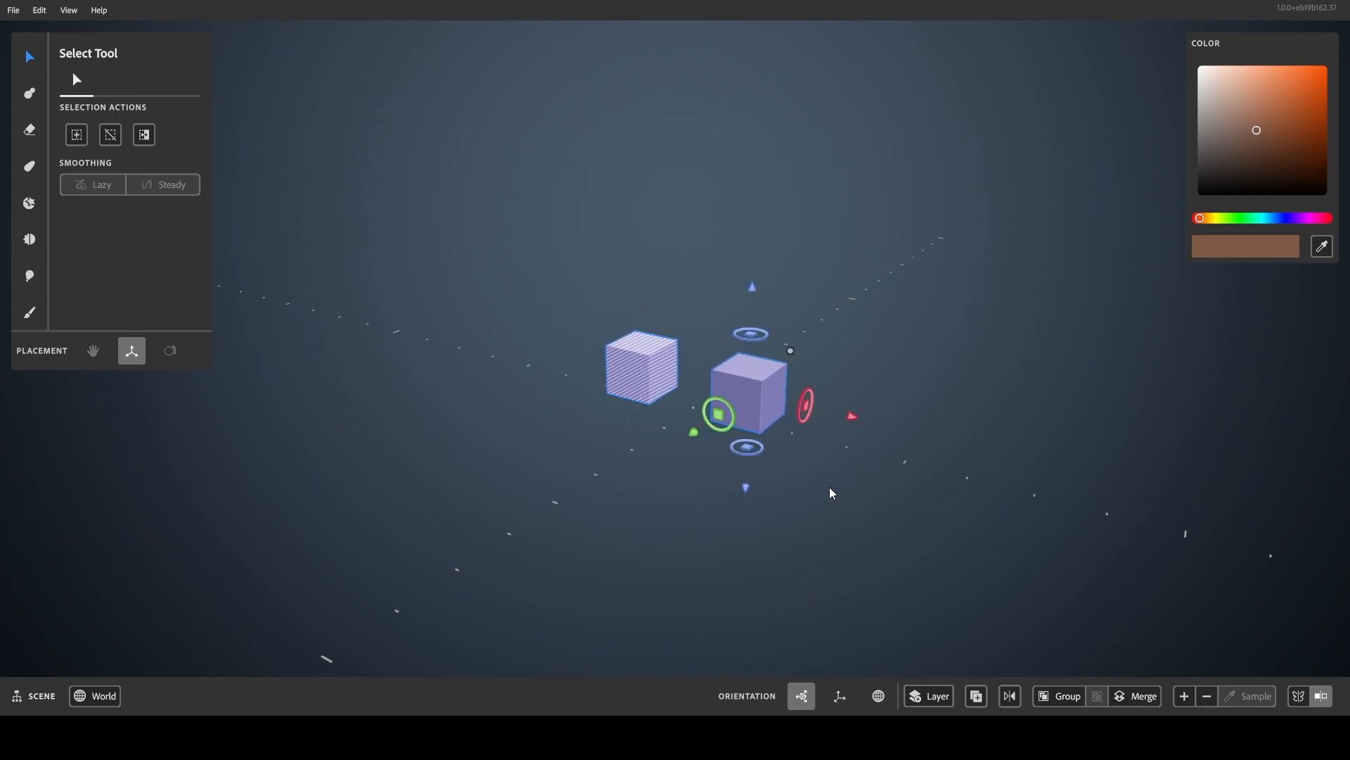
- Warp a smaller block up from the cube's top with mirror repetition enabled
click(28, 166)
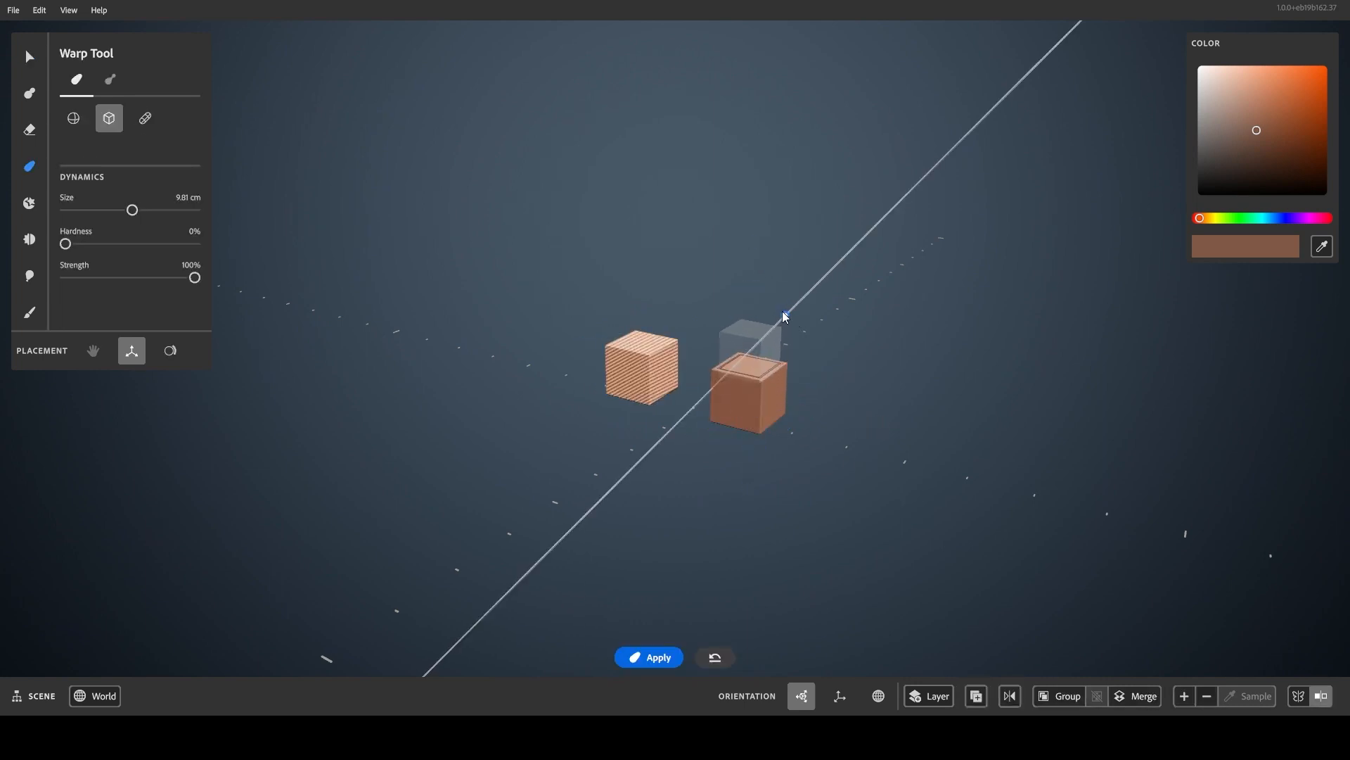
click(747, 389)
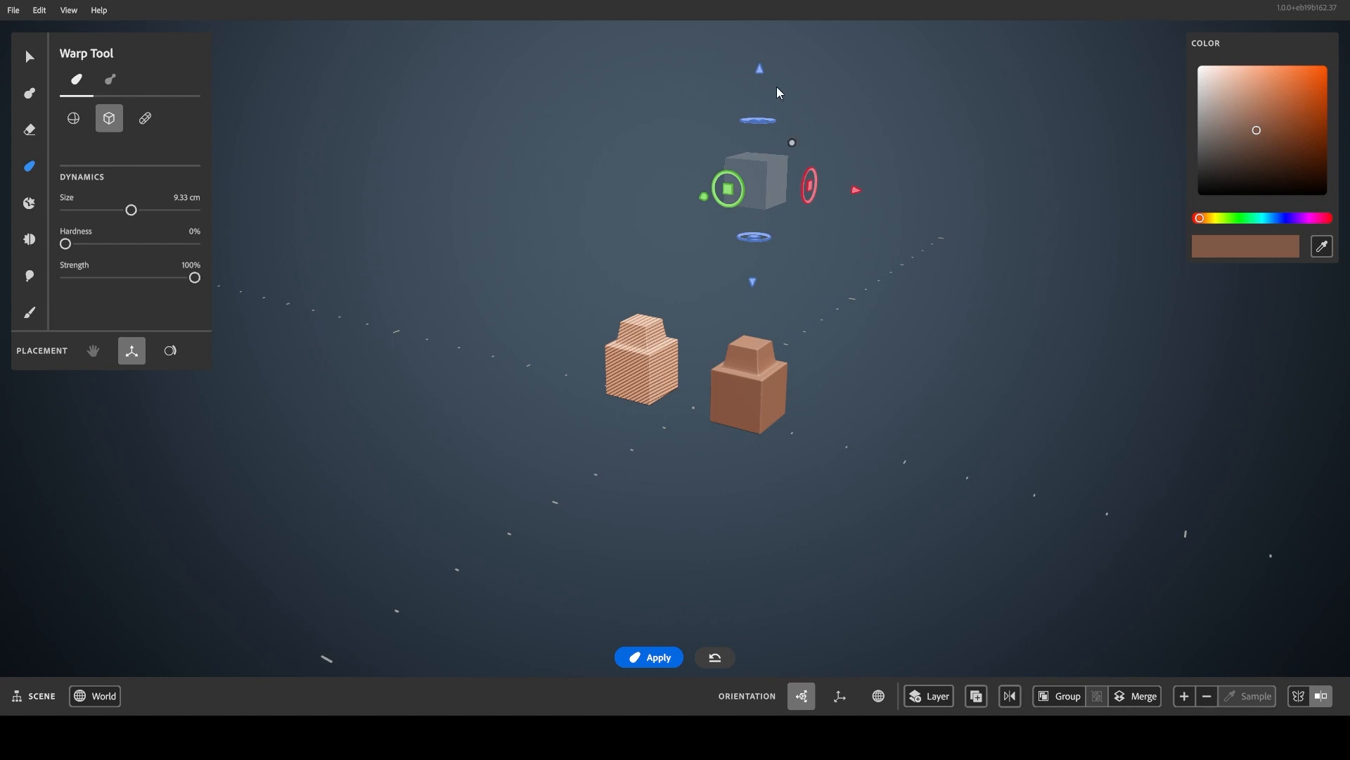
mouse_move(1011, 634)
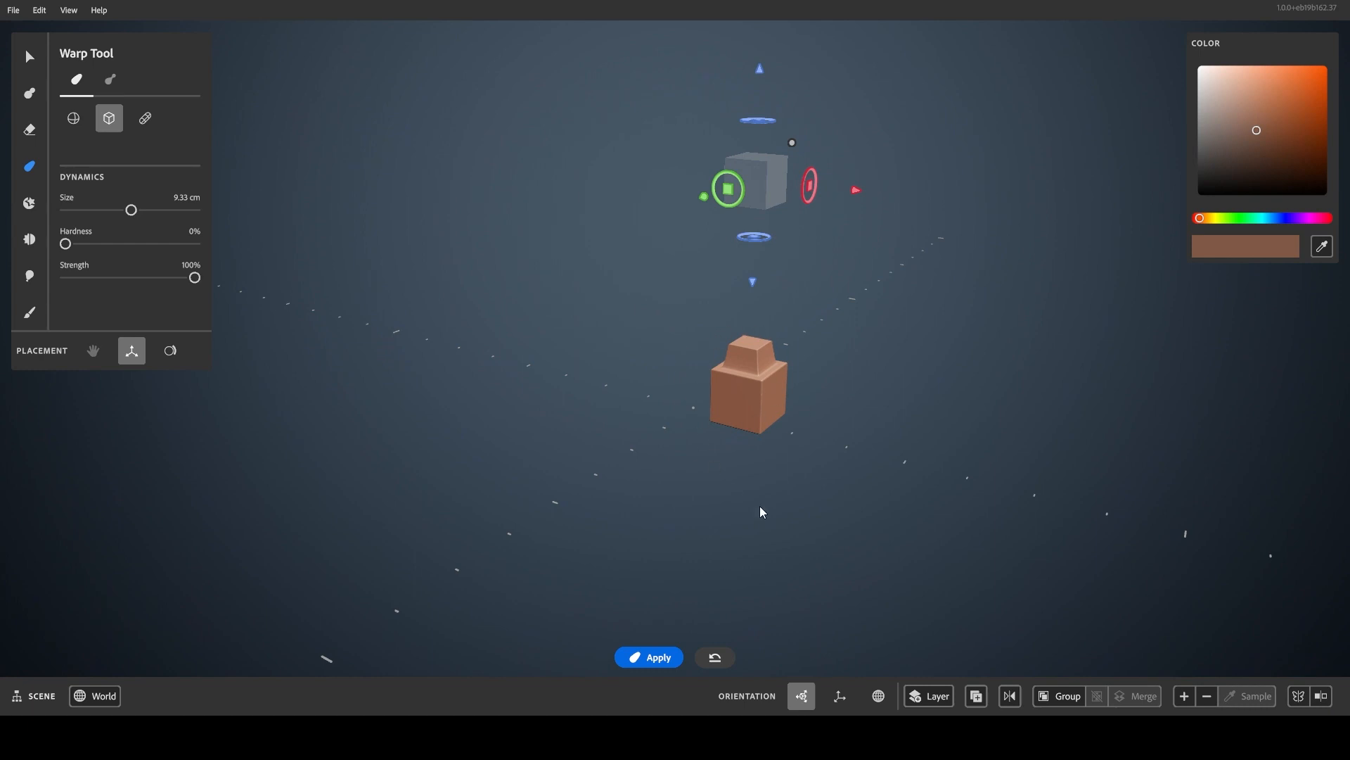
click(1321, 696)
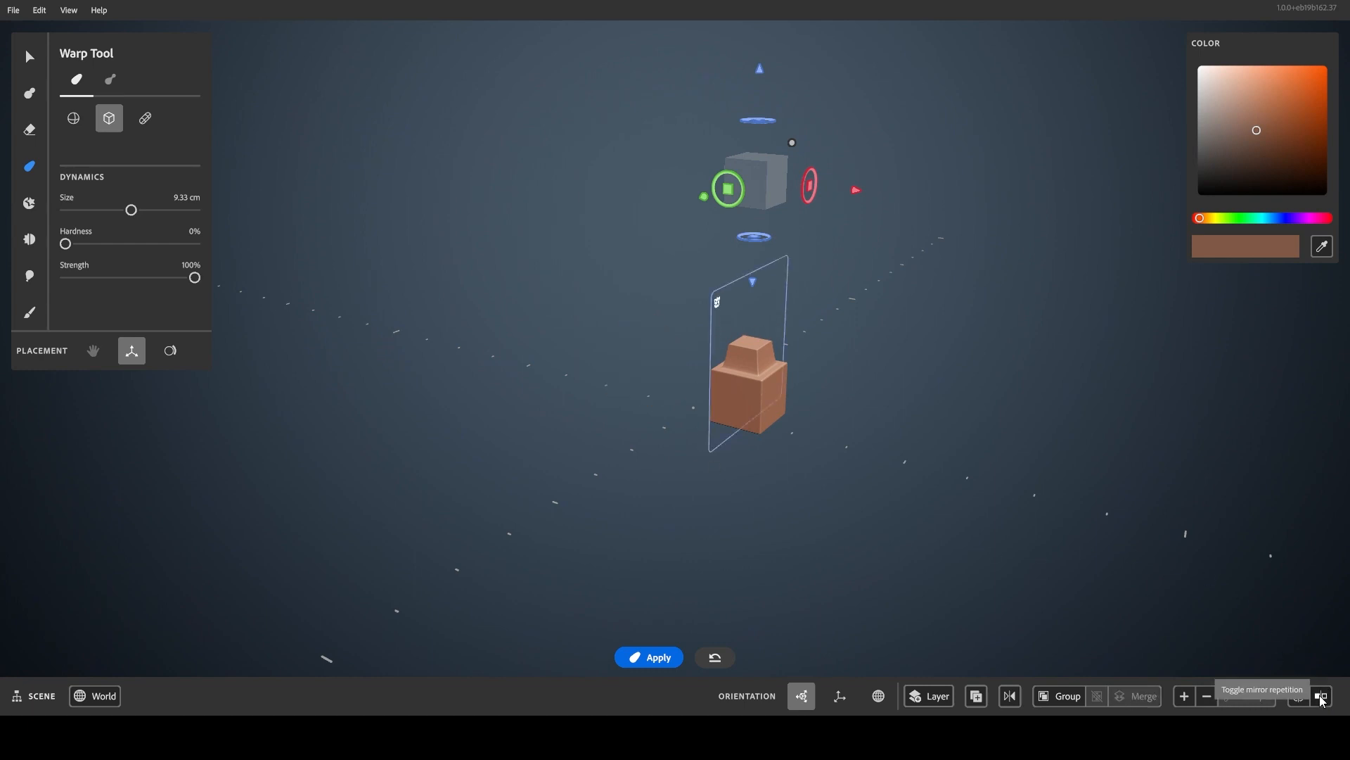
- Set the cylinder stamp to radial repetition with a count of 8
click(1321, 698)
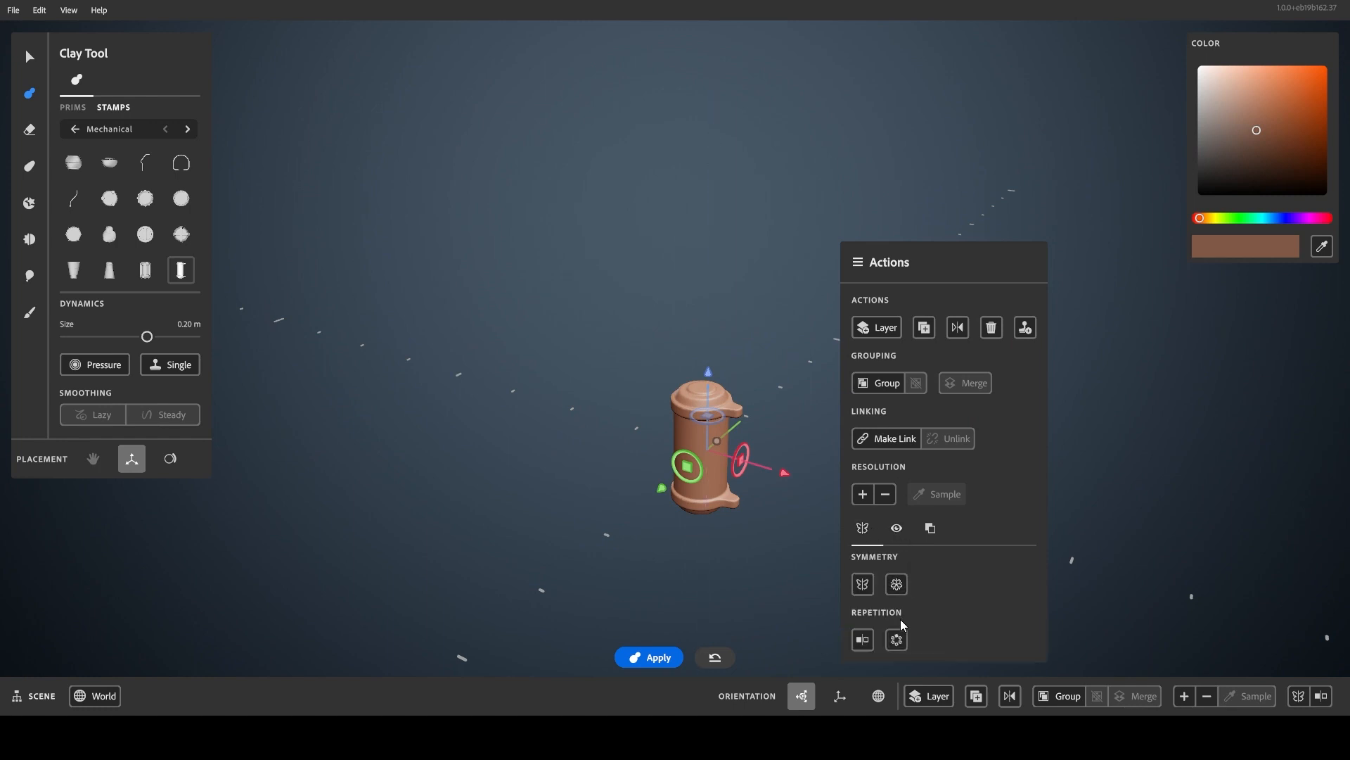
click(896, 639)
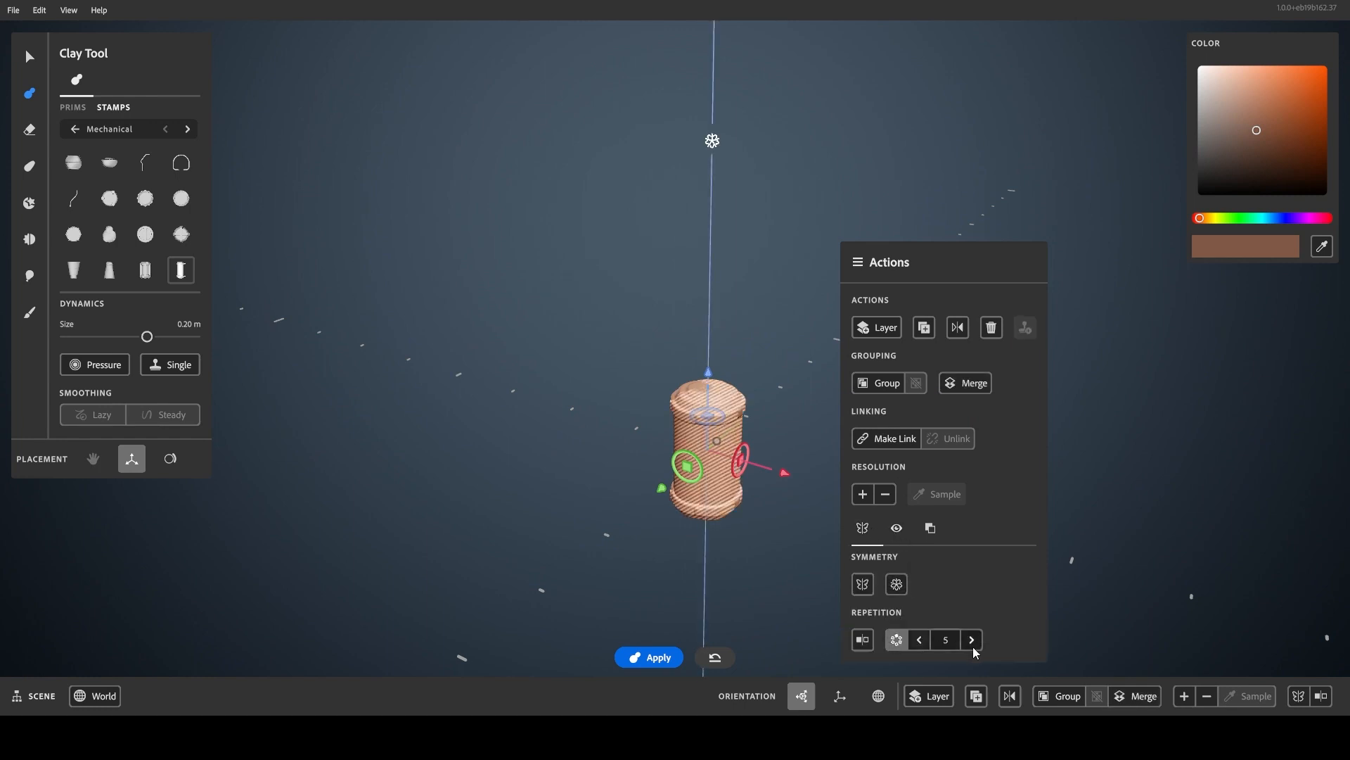
click(972, 639)
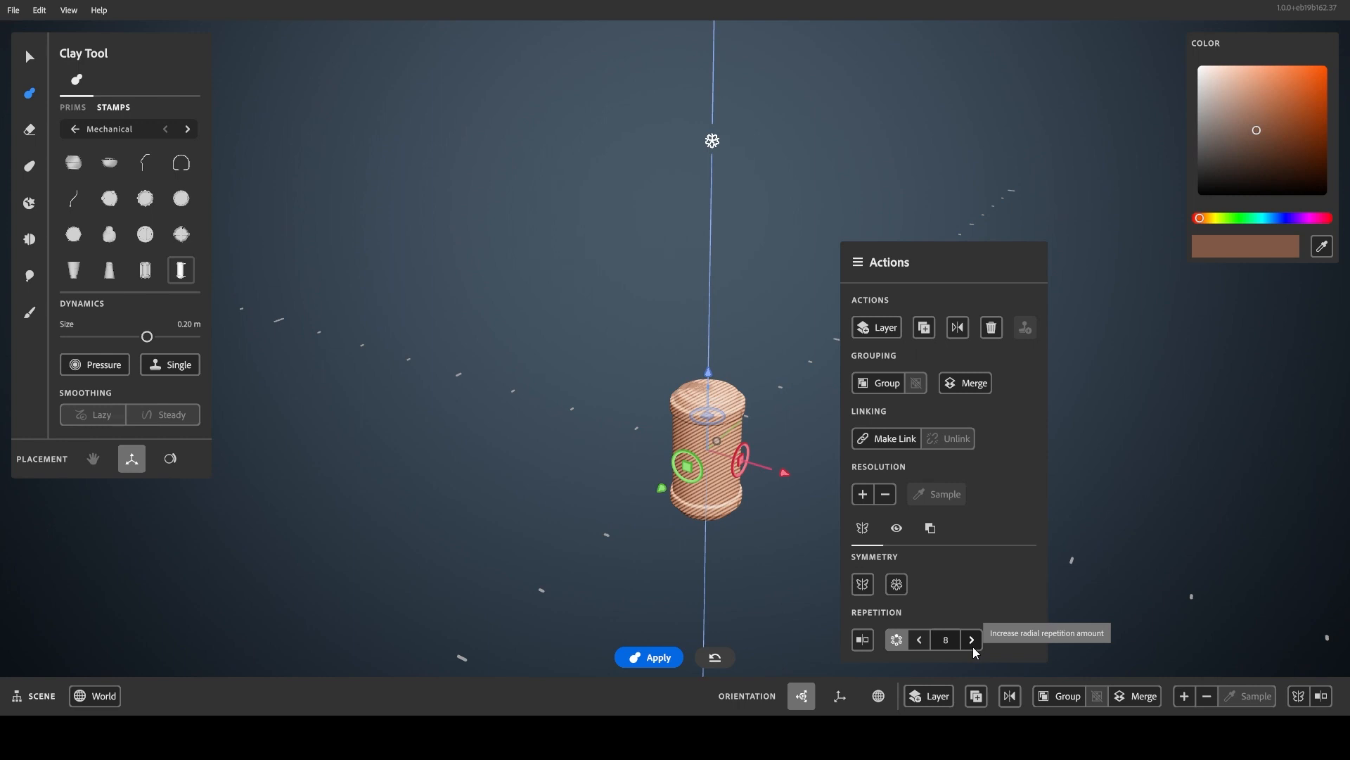
click(28, 56)
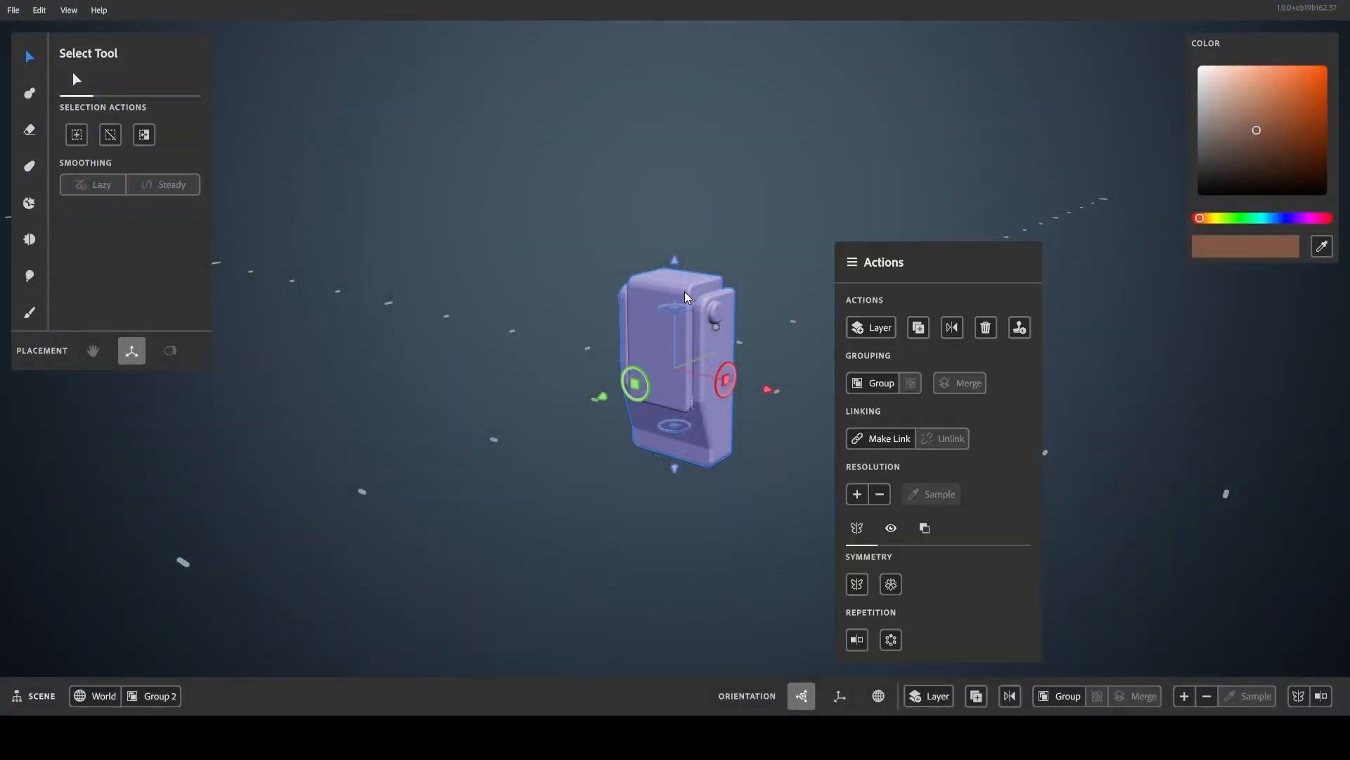
- Repeat the box 5 times radially and warp a stepped block from each top
click(856, 639)
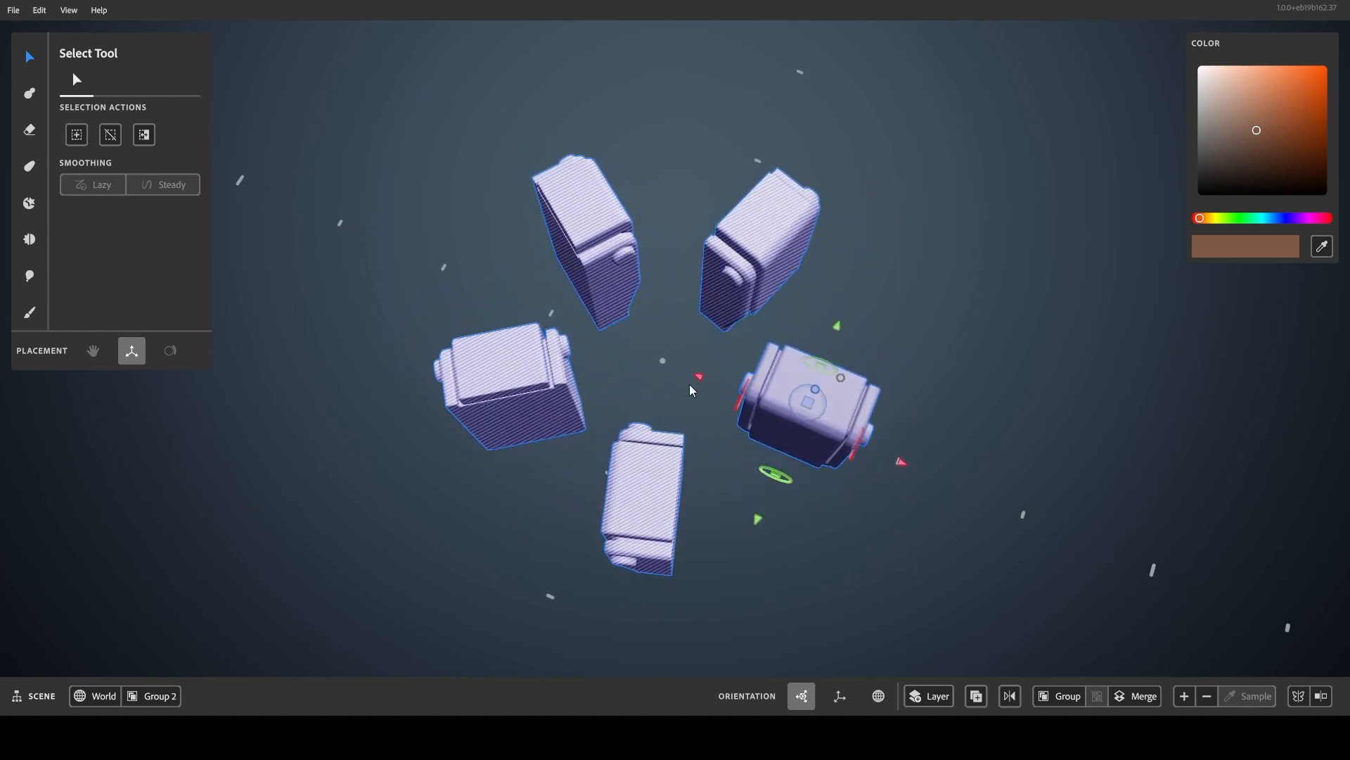
mouse_move(658, 381)
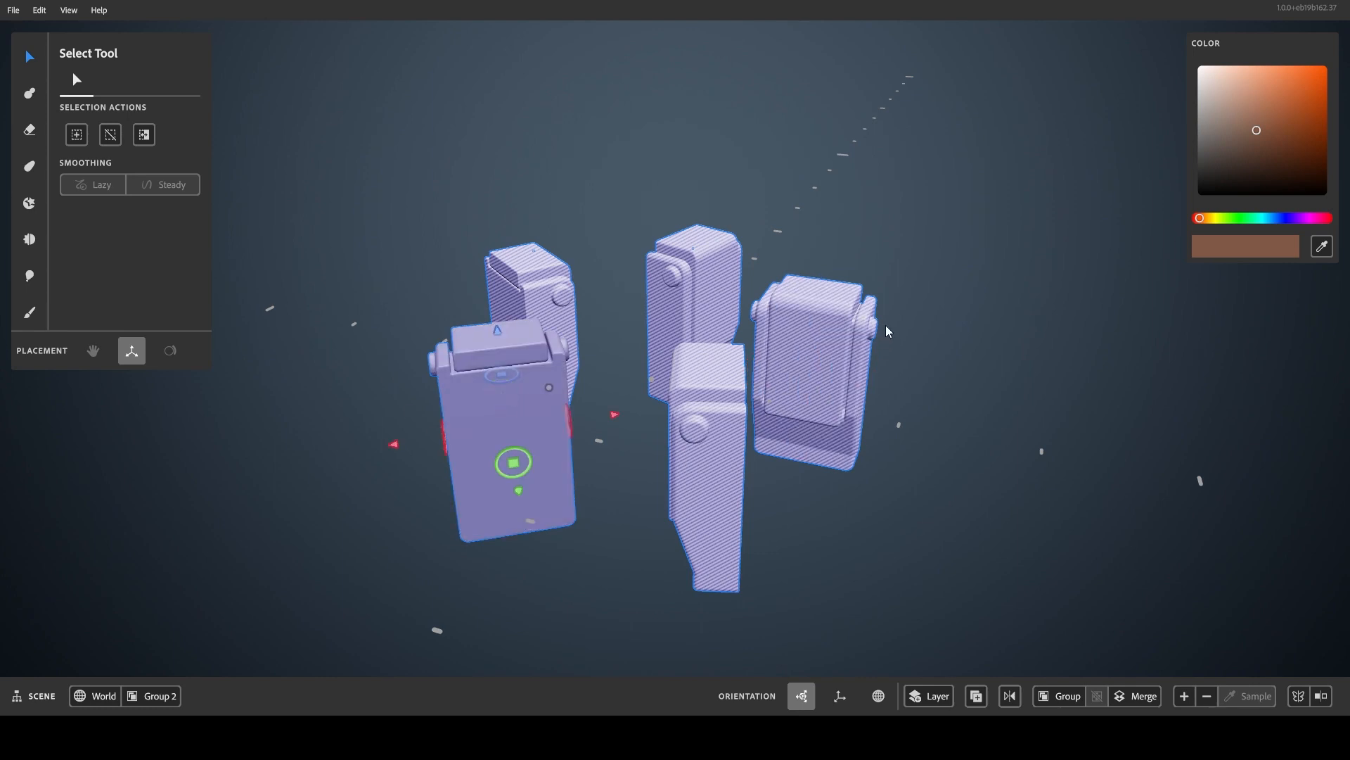
mouse_move(746, 546)
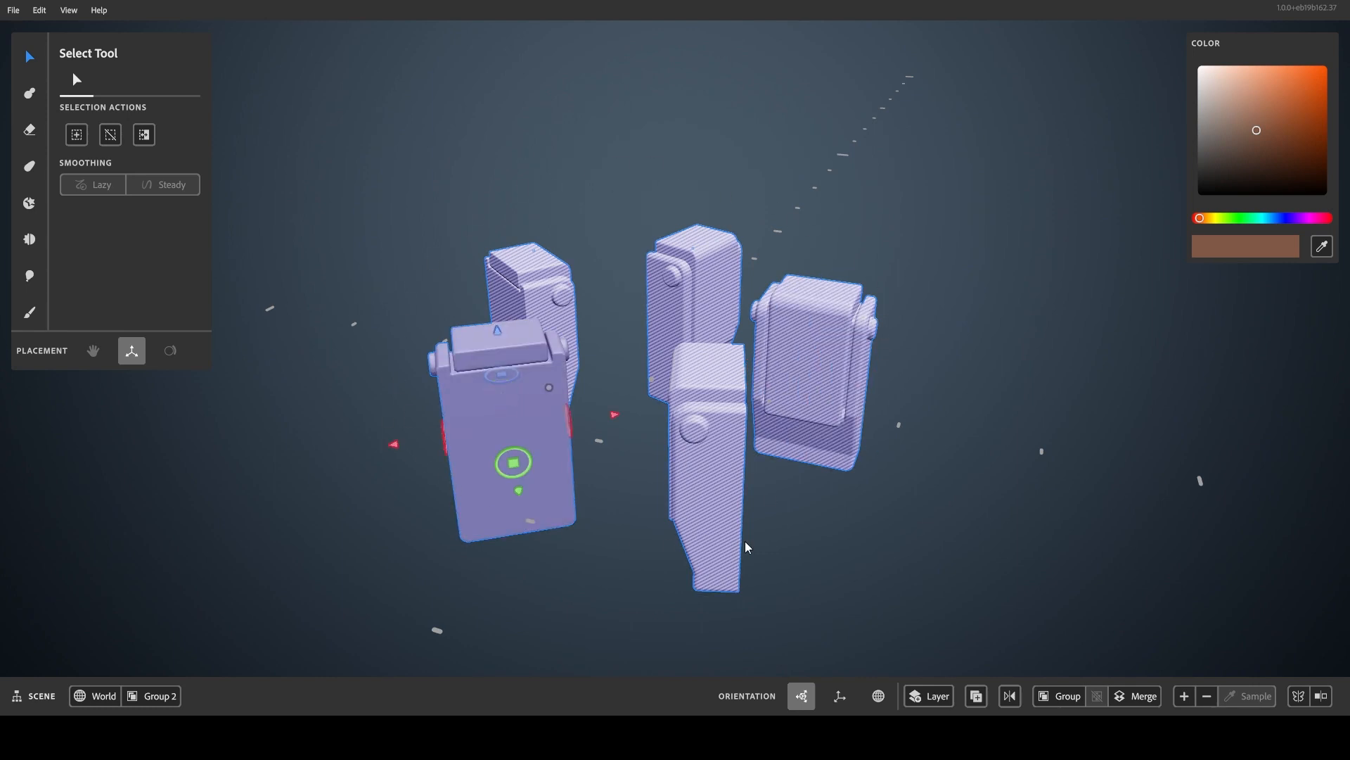
mouse_move(819, 520)
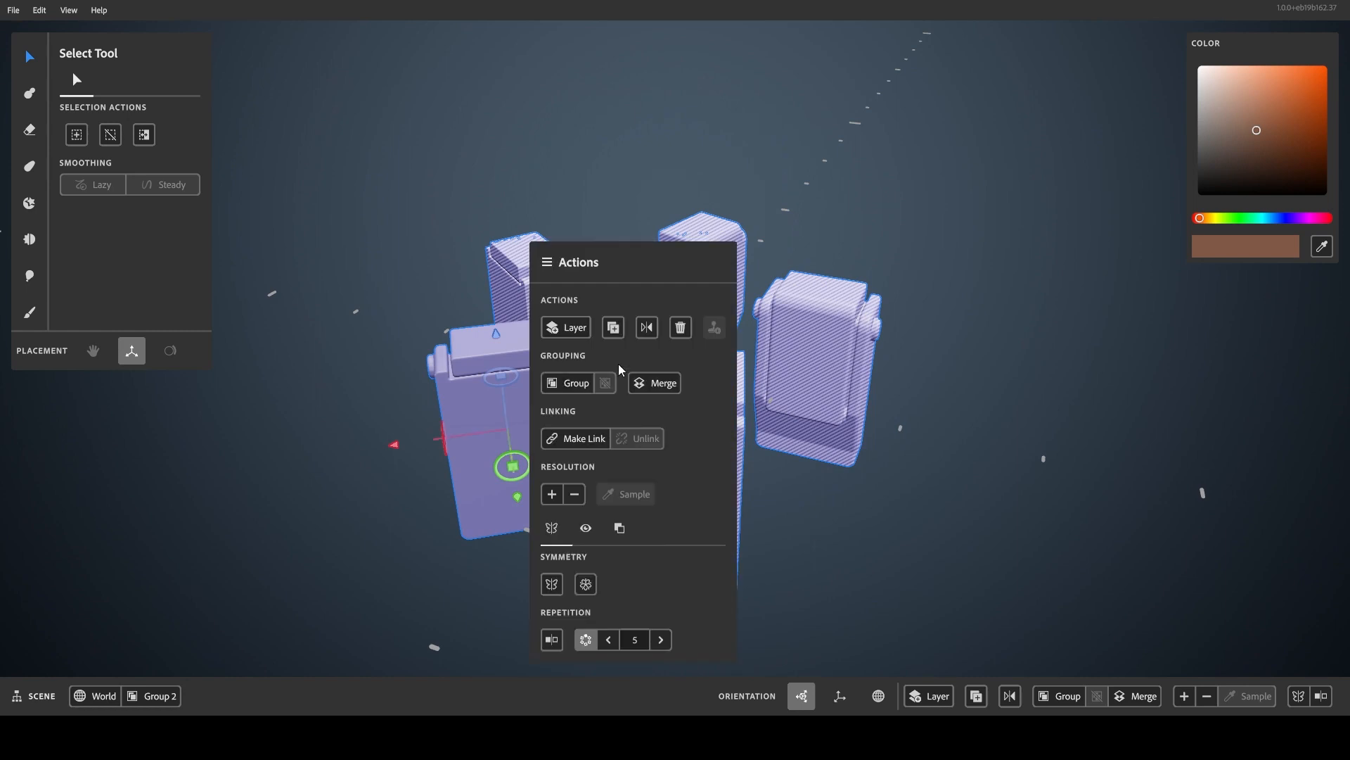
click(663, 383)
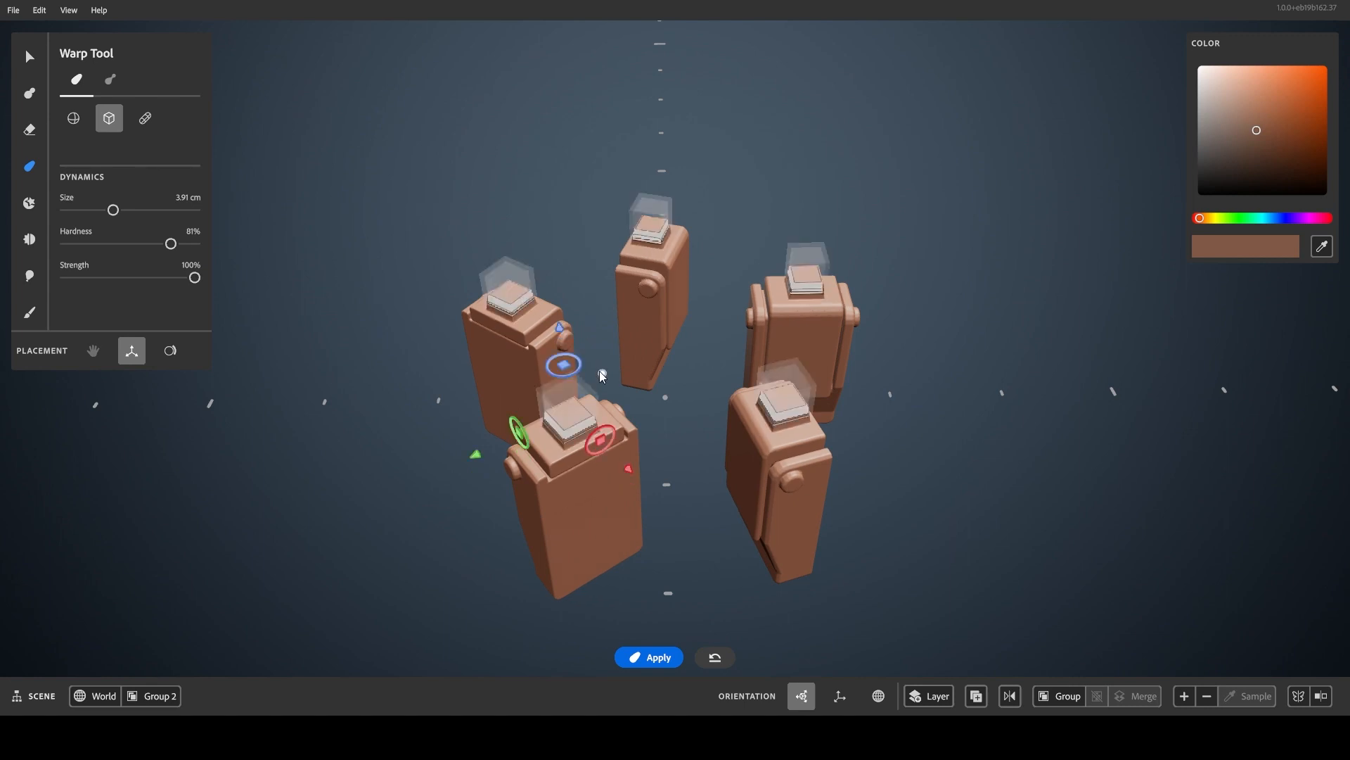
drag(113, 210, 100, 210)
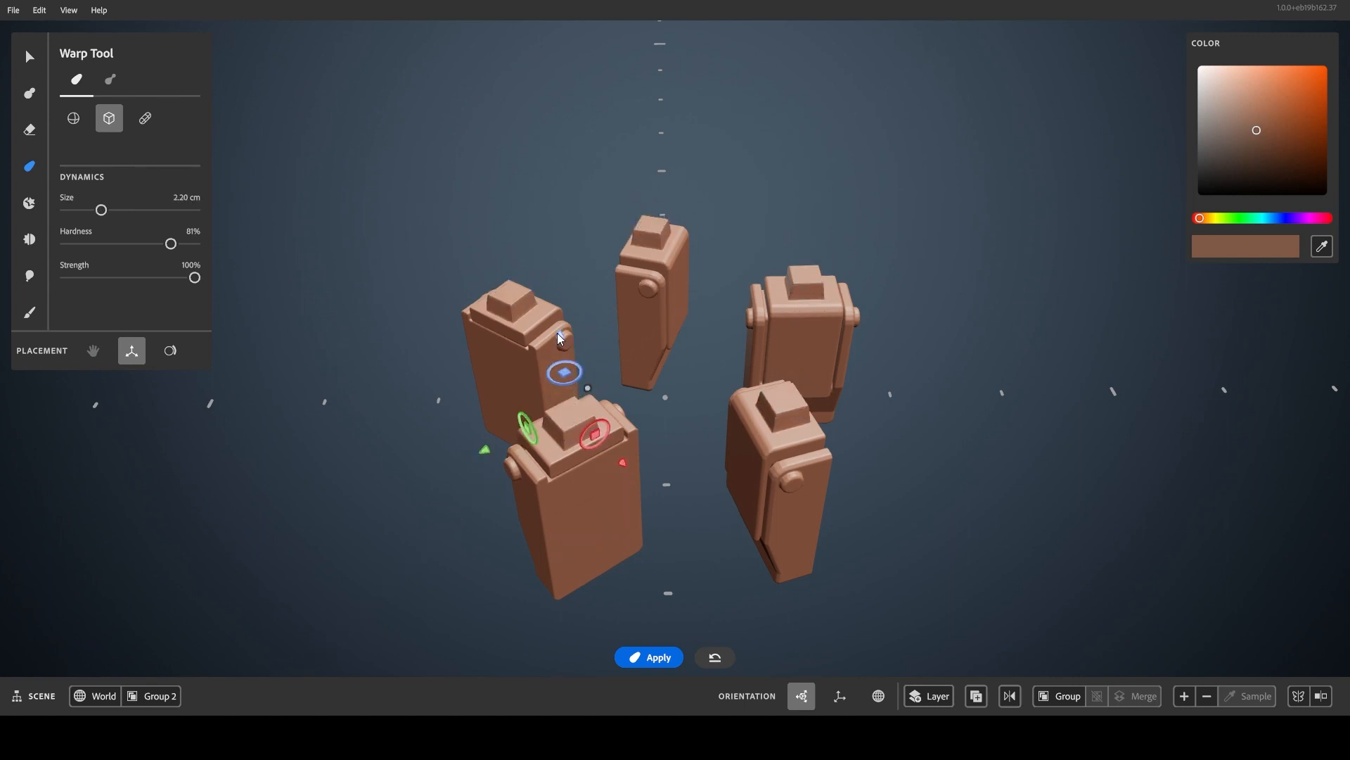
- Group the five repeated boxes into a nested group inside Group 2
click(28, 57)
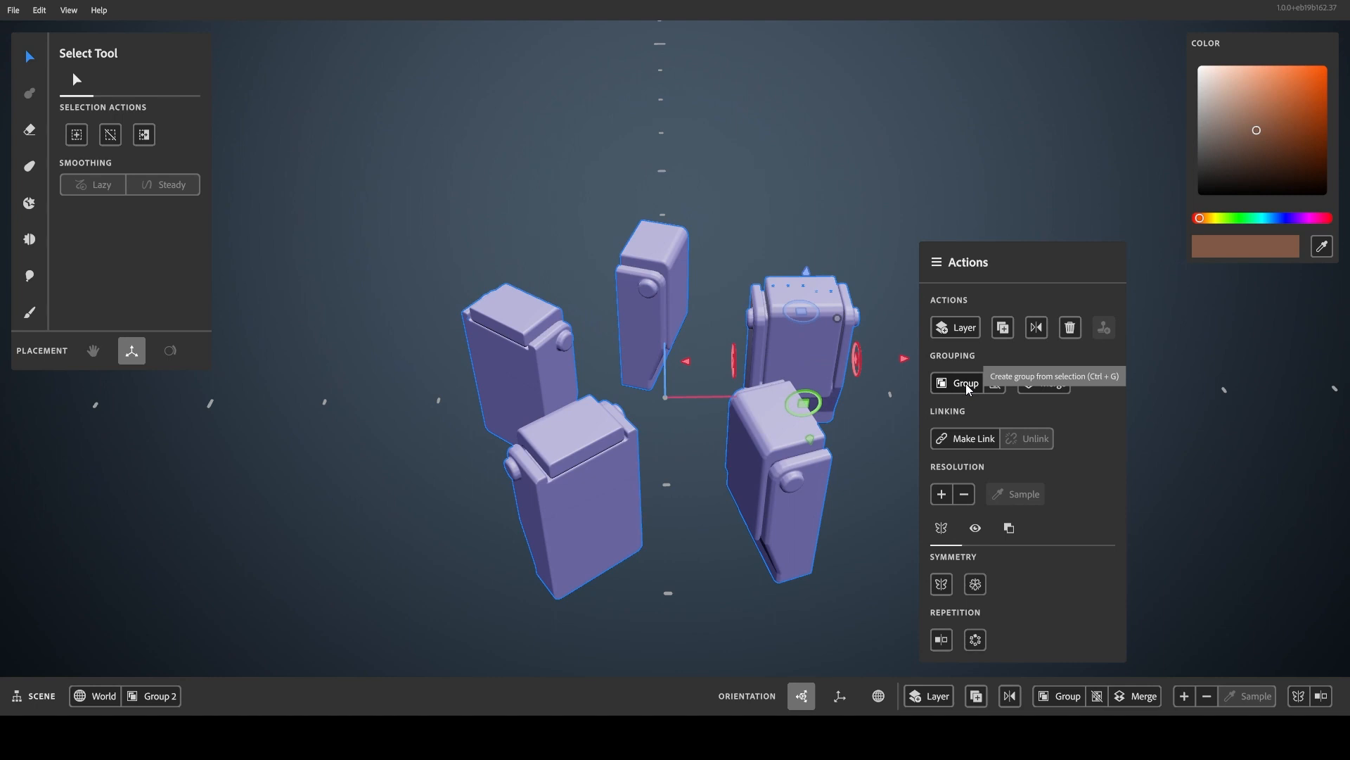
mouse_move(391, 295)
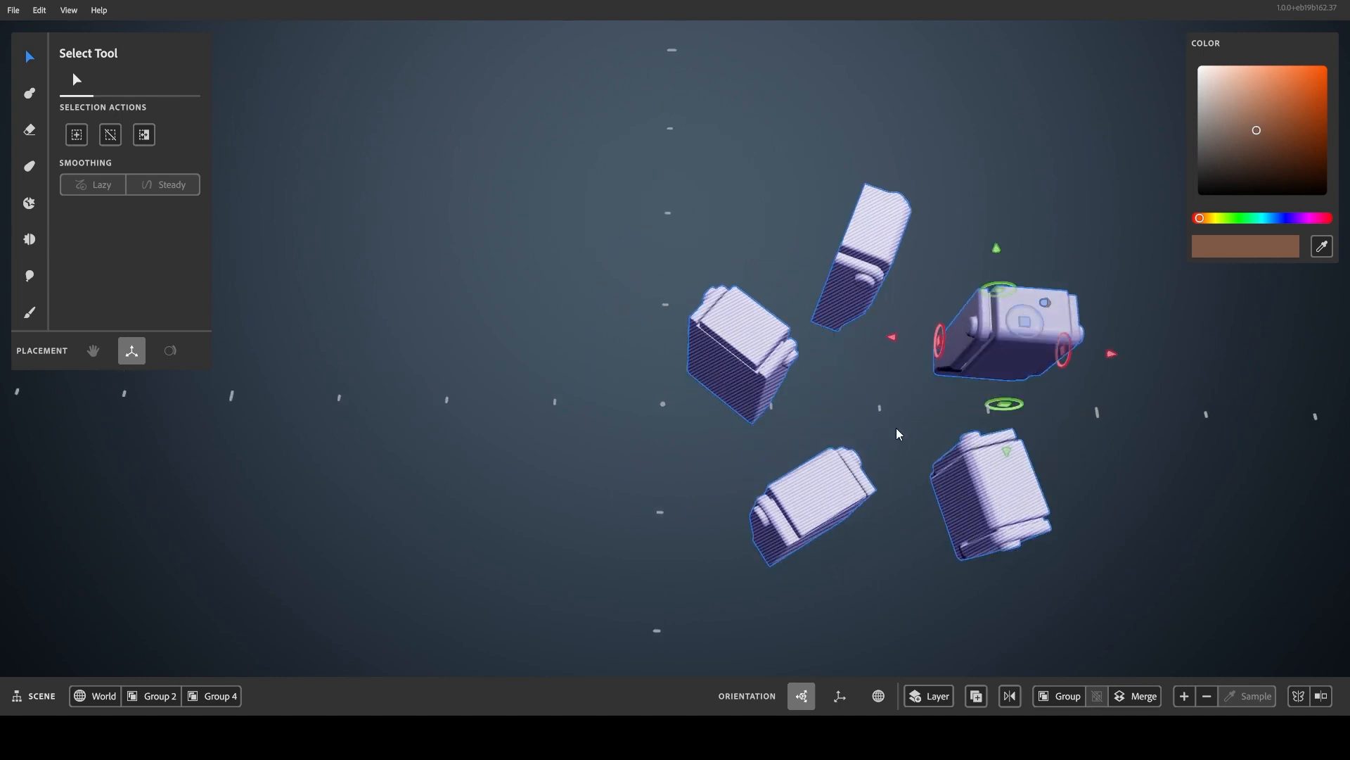
mouse_move(911, 387)
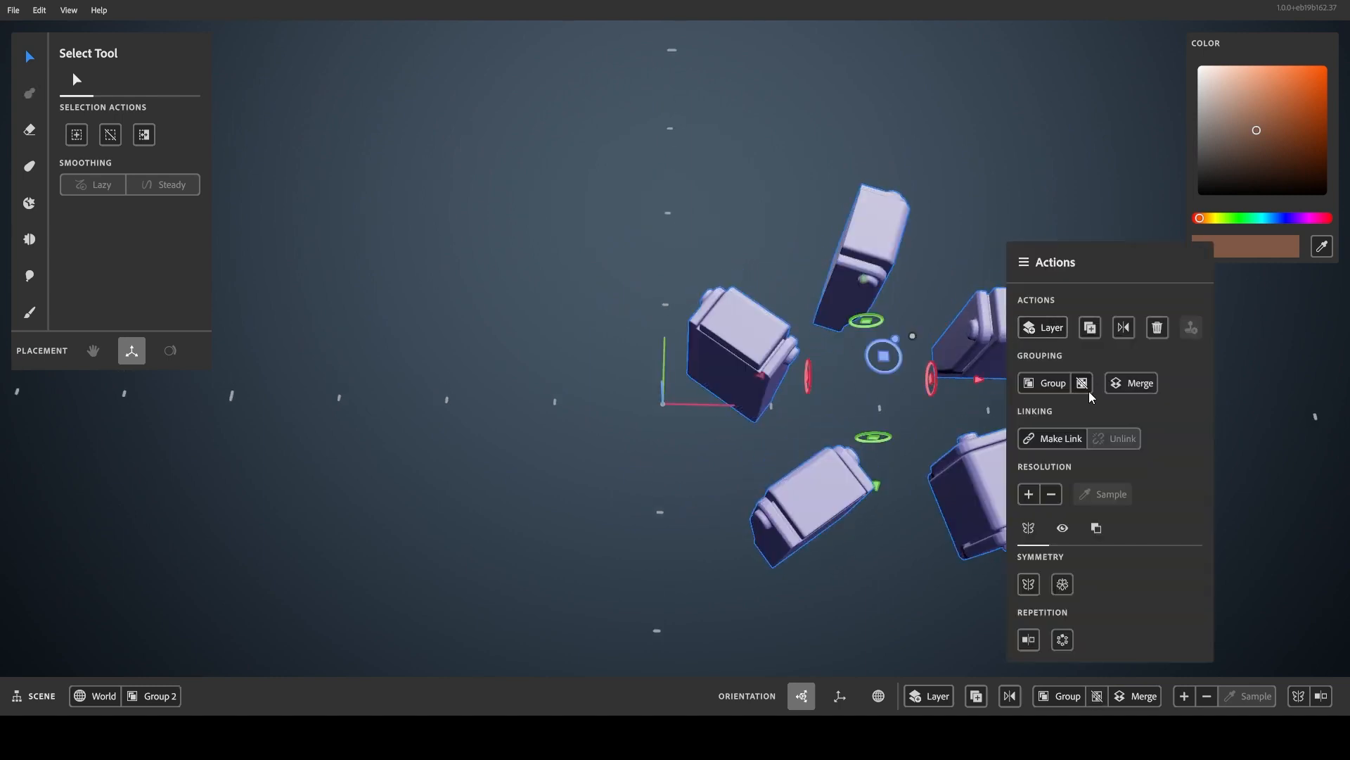
click(1062, 640)
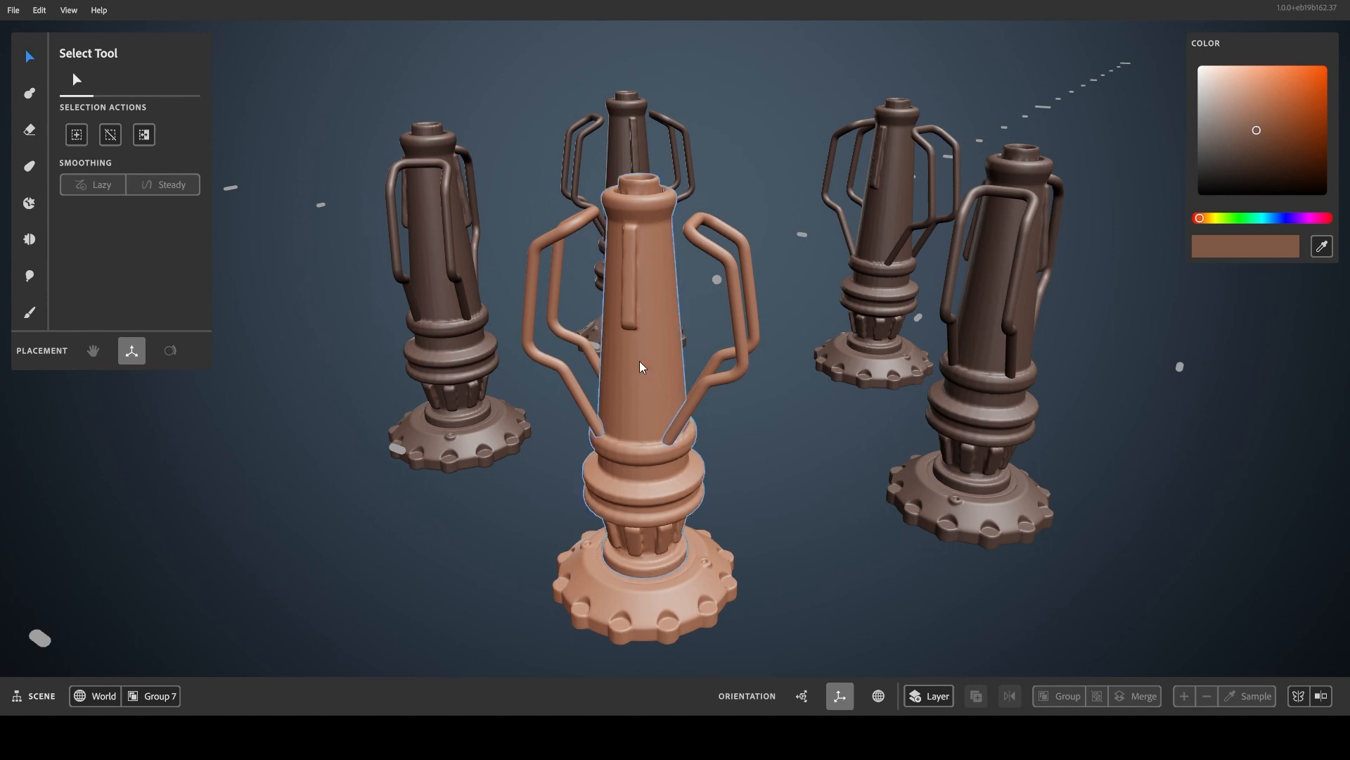
- Turn on mirror repetition for the front hydrant's body in Group 7
click(640, 367)
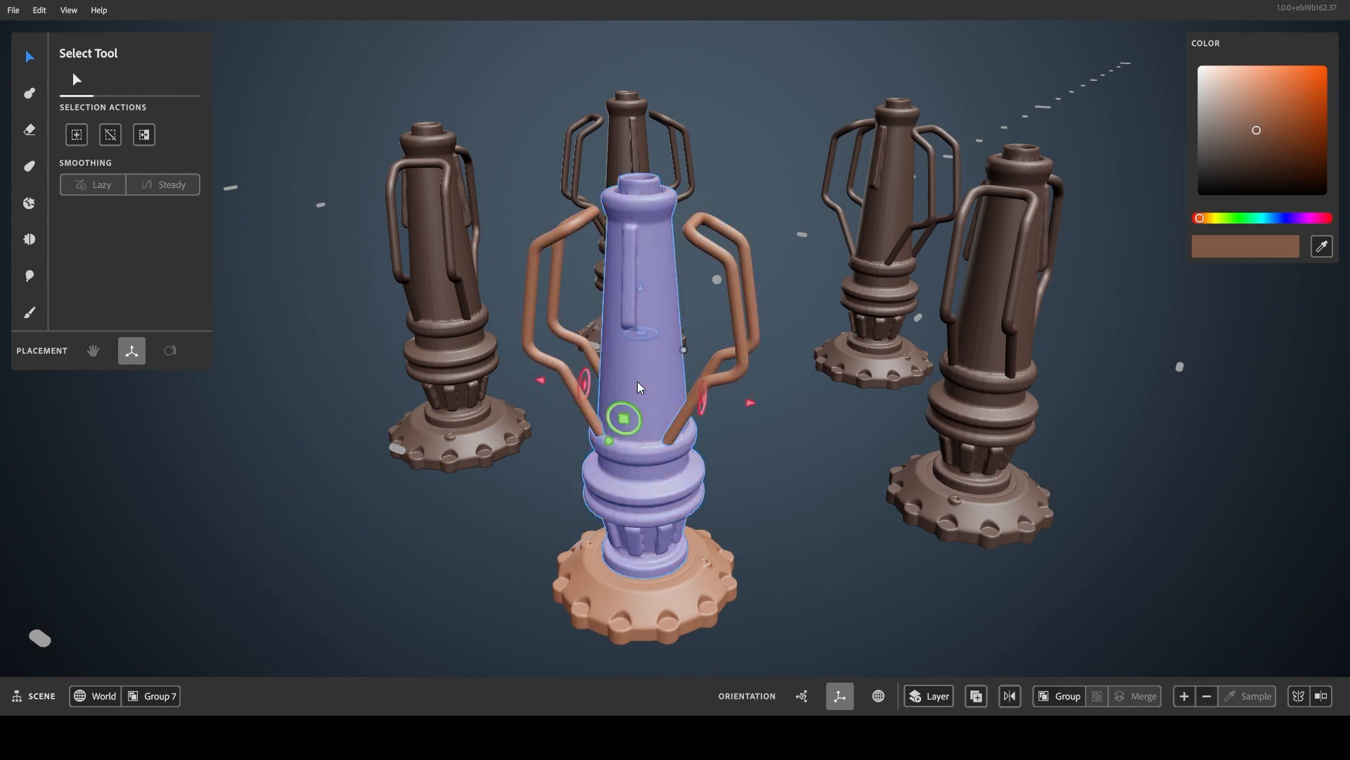
click(28, 166)
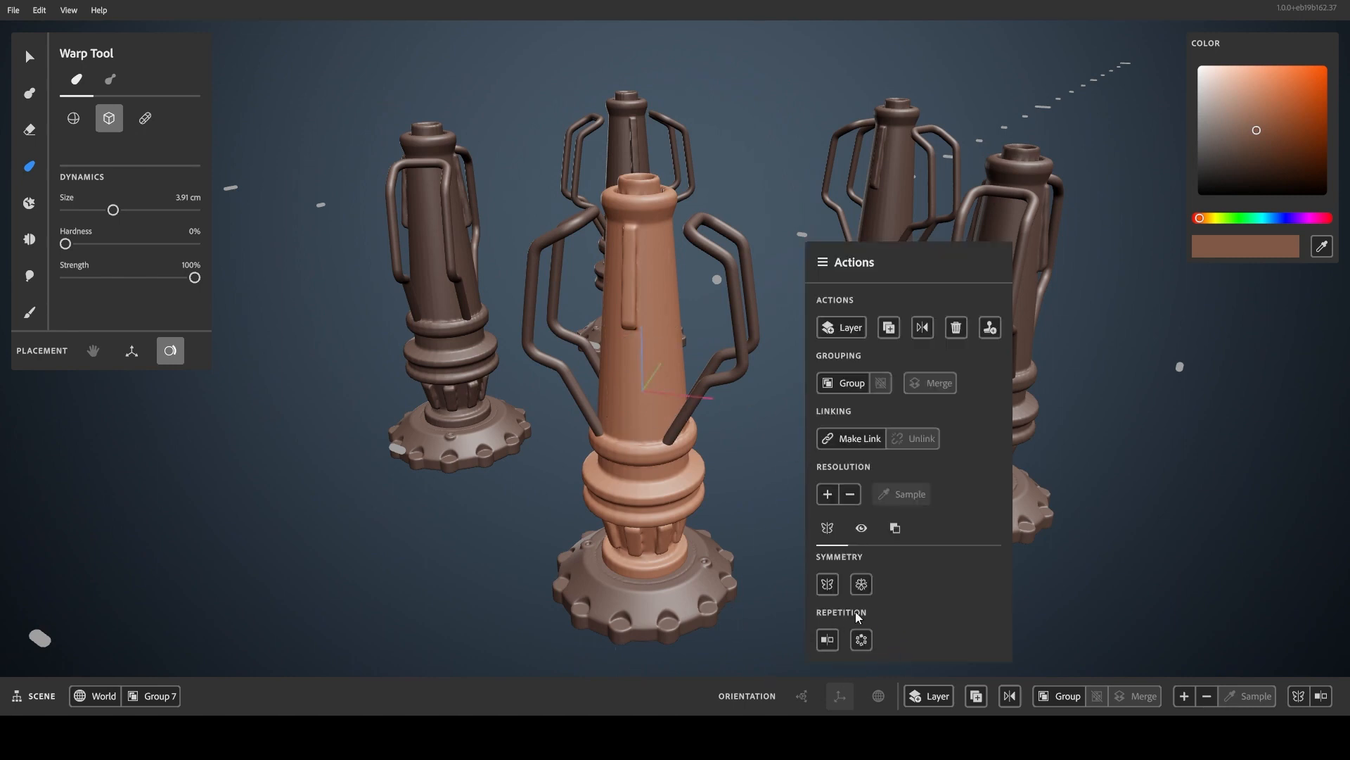
mouse_move(474, 602)
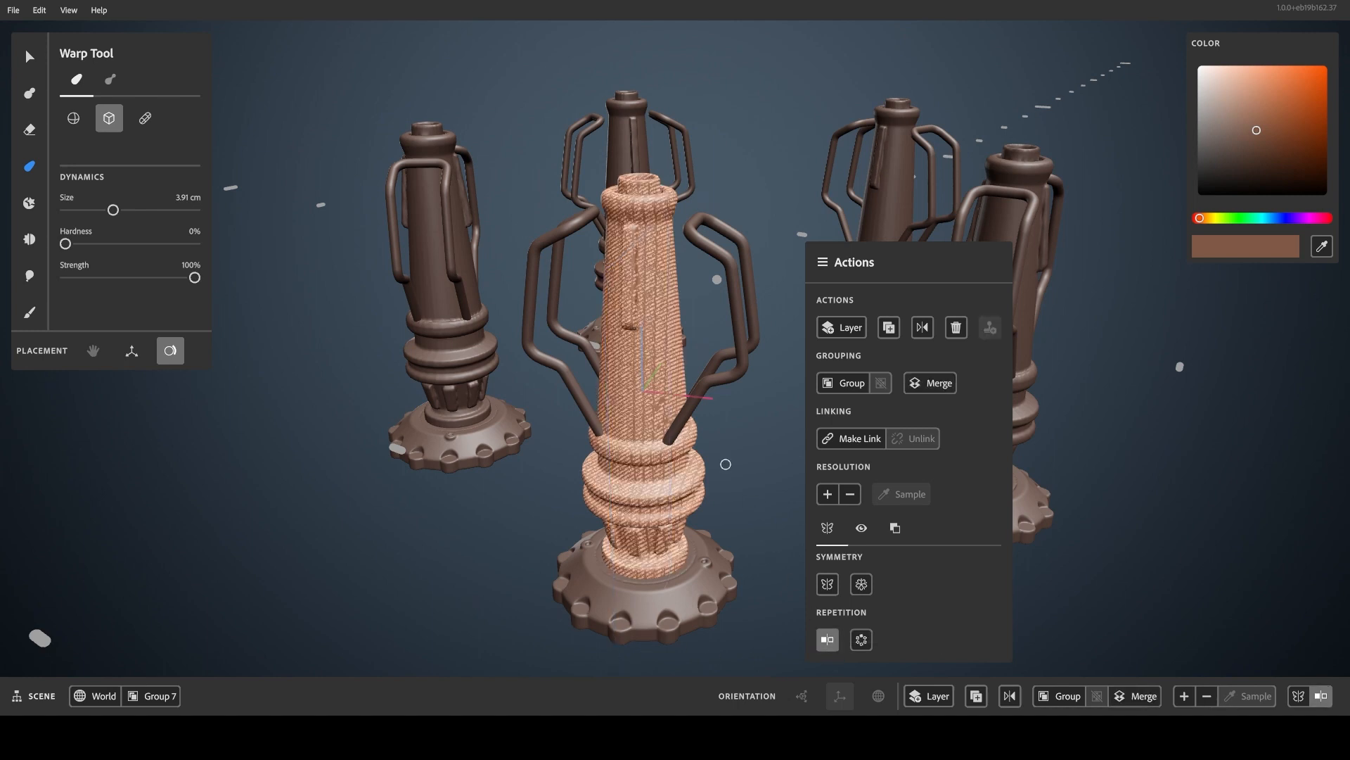
click(28, 56)
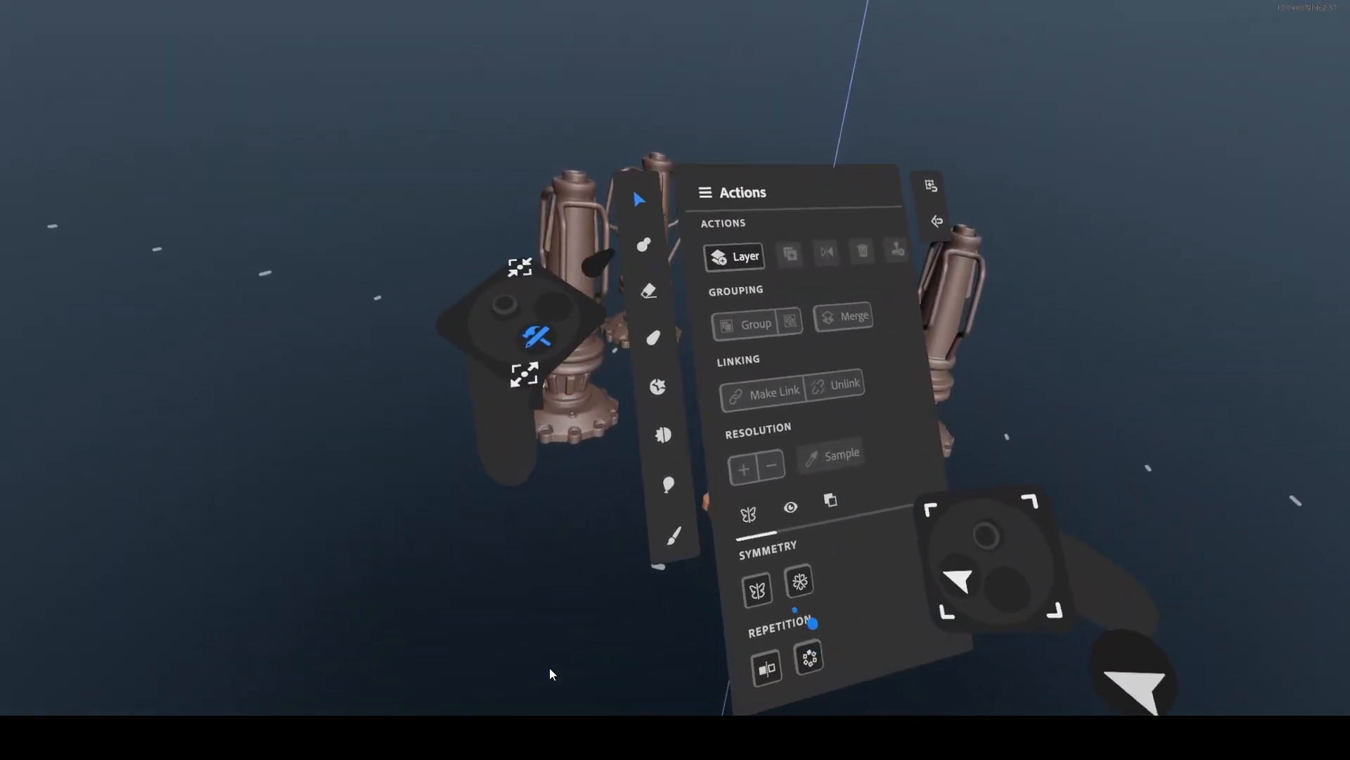
- View the ring of hydrants from above in the VR headset
click(636, 198)
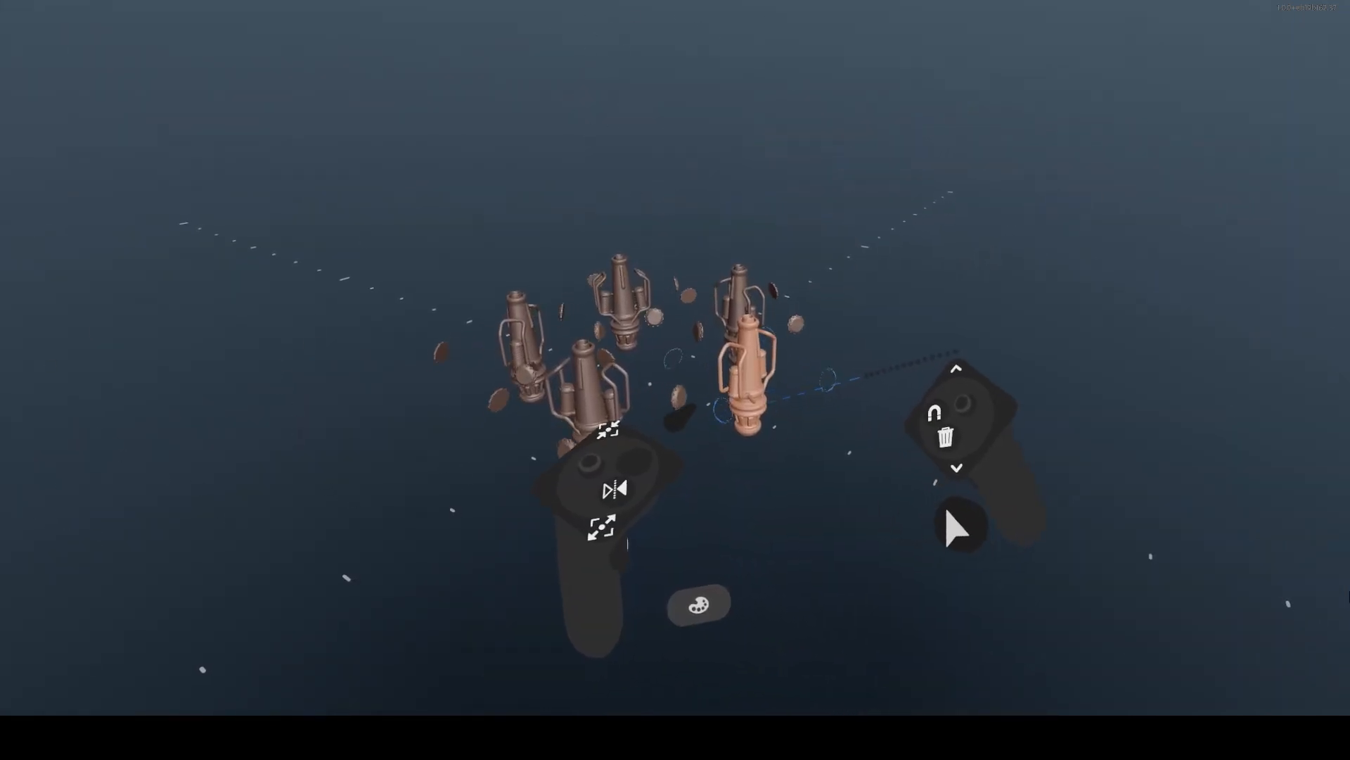
mouse_move(947, 437)
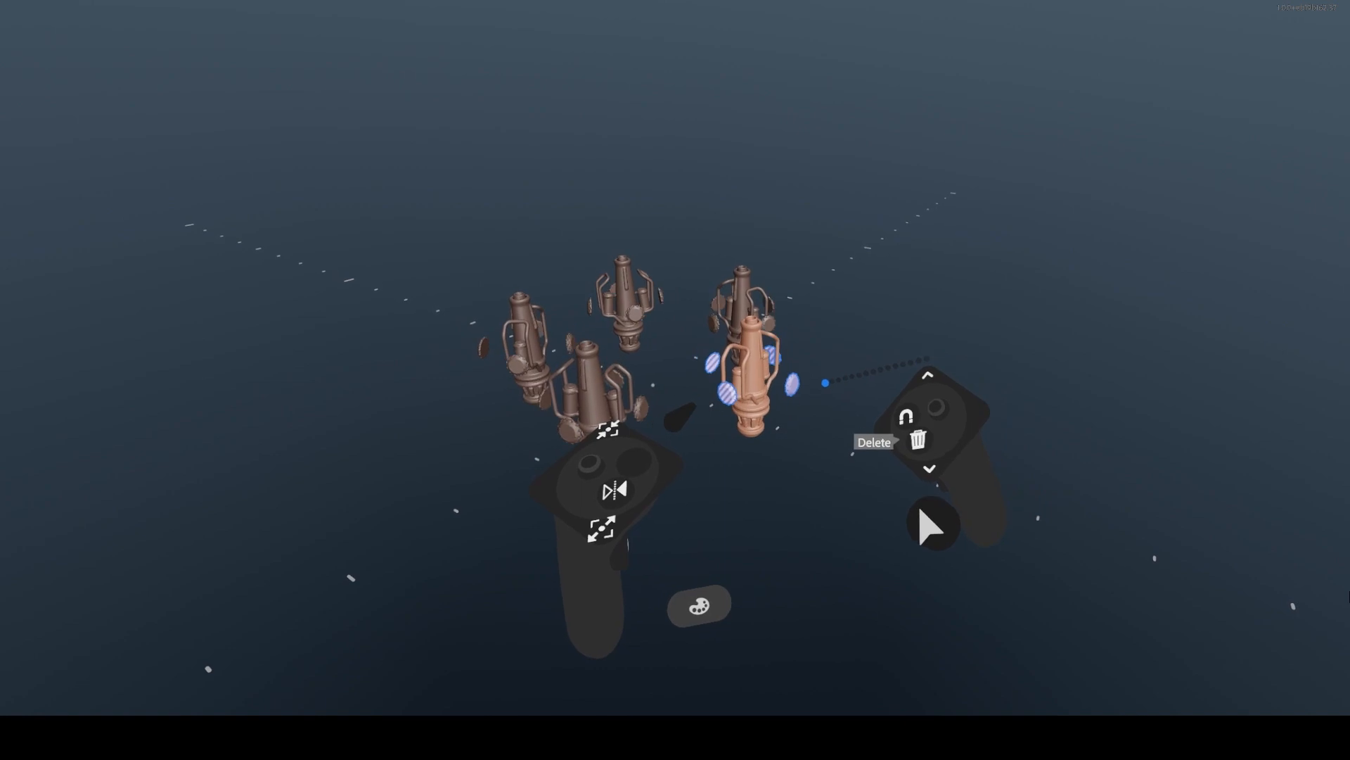